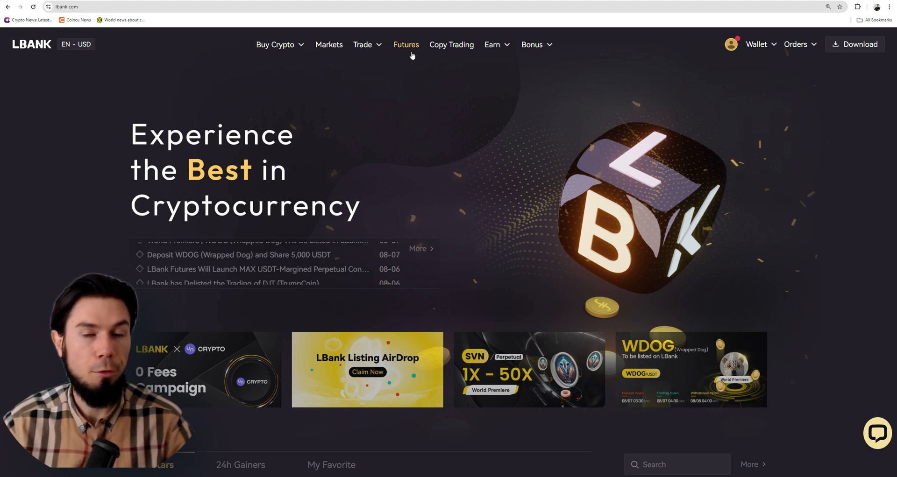
Open the Spot wallet and scroll to the USDT balance: 2.91845796 available of 15.86521799 total
click(362, 44)
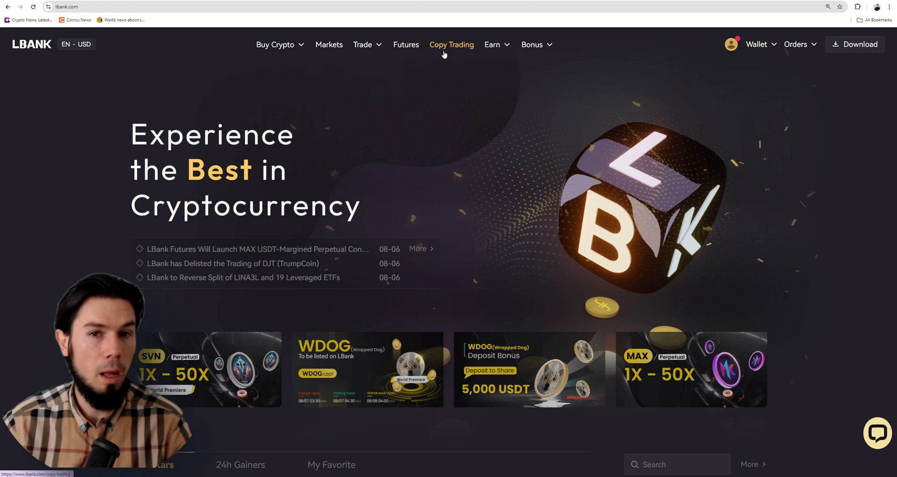
click(275, 44)
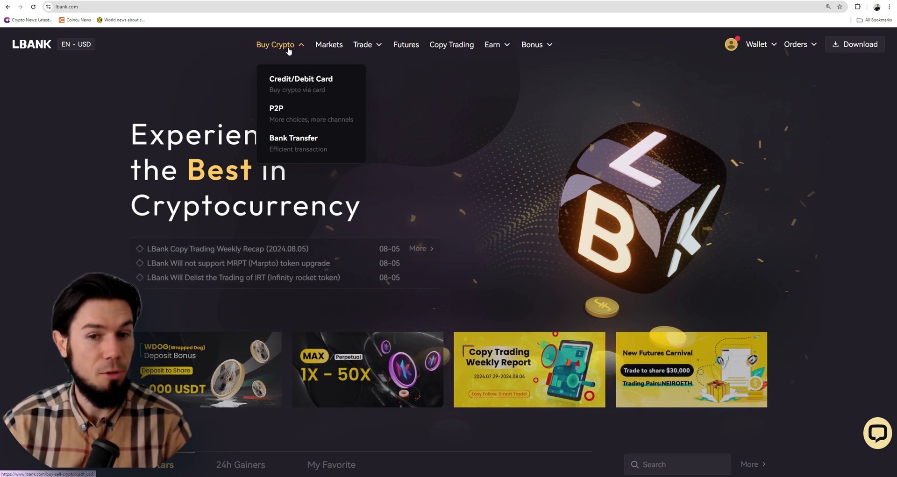
mouse_move(425, 125)
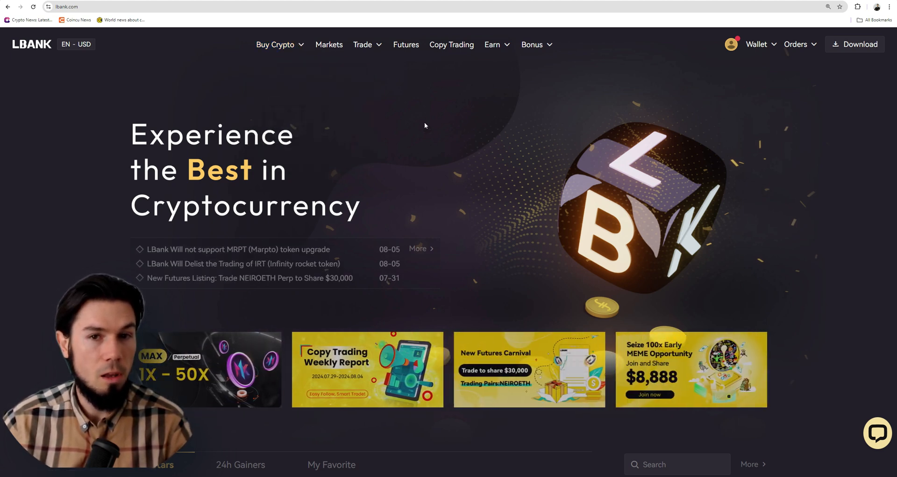
click(363, 44)
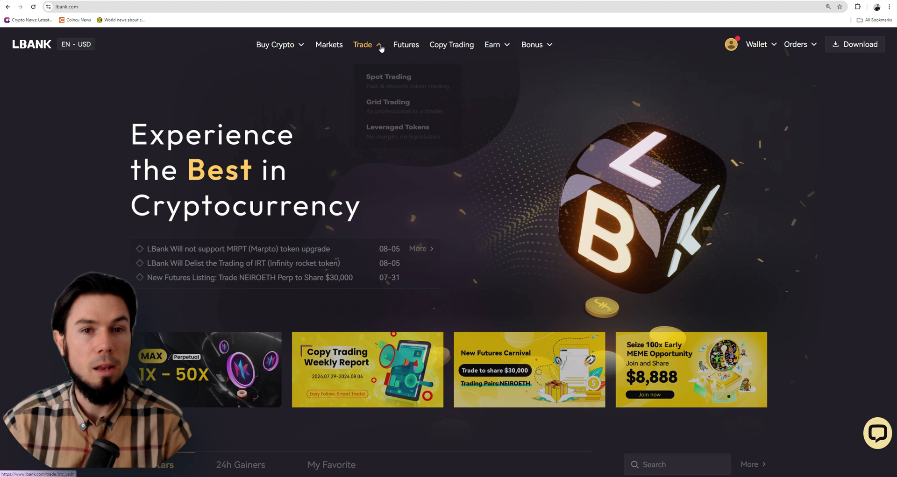
mouse_move(542, 131)
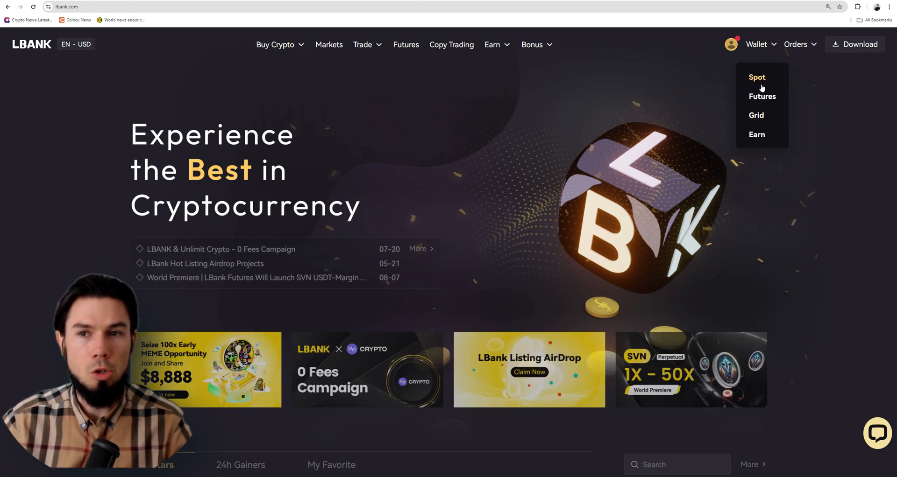
click(757, 77)
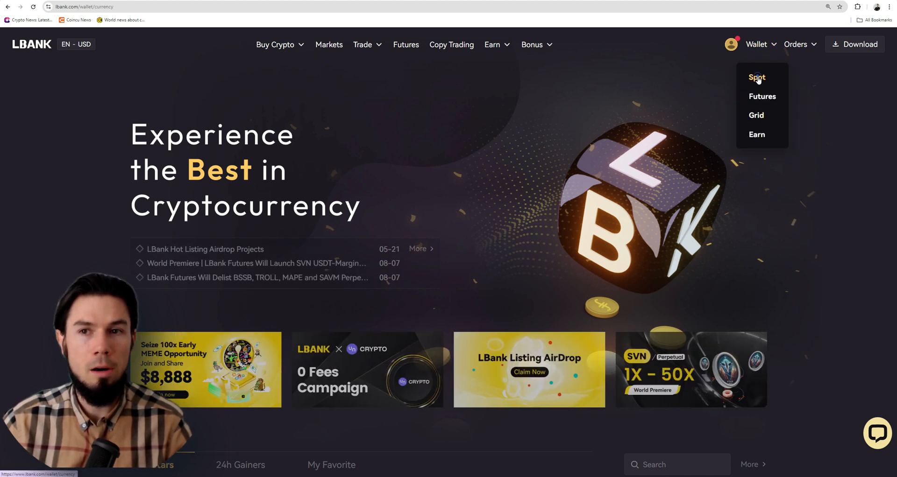
click(756, 78)
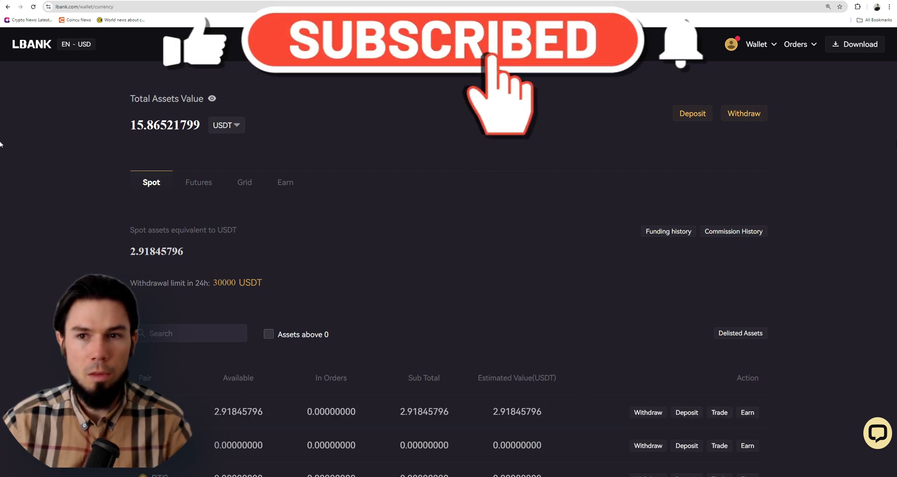
scroll(down, 3)
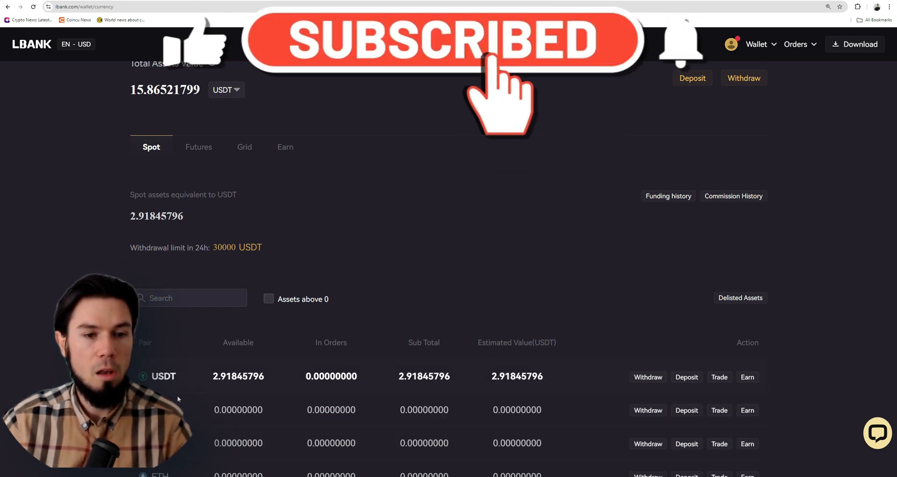
click(686, 378)
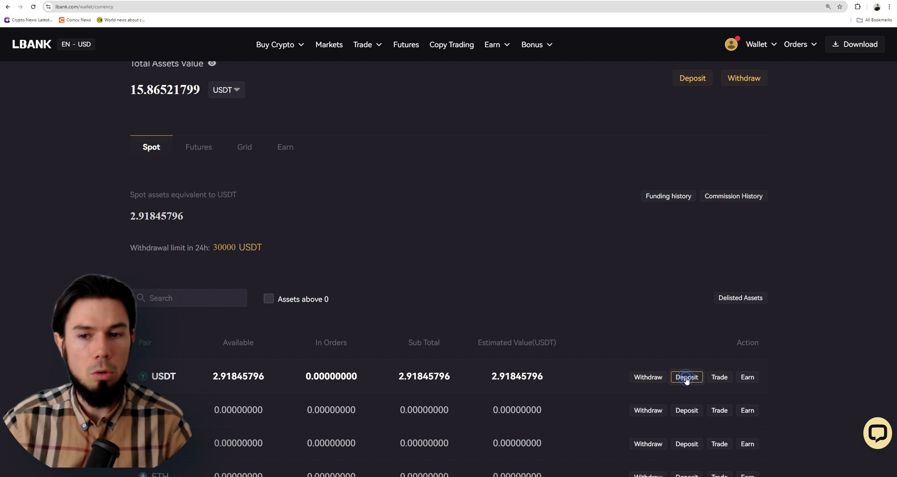
click(686, 377)
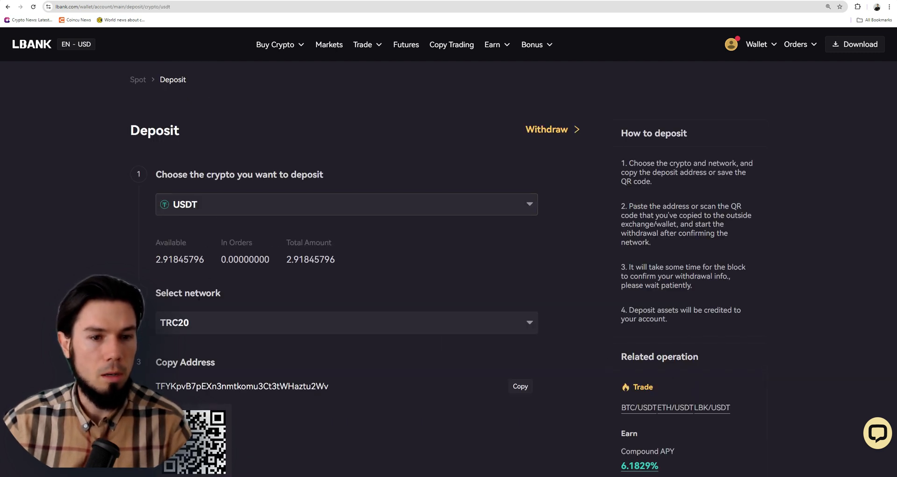
click(345, 322)
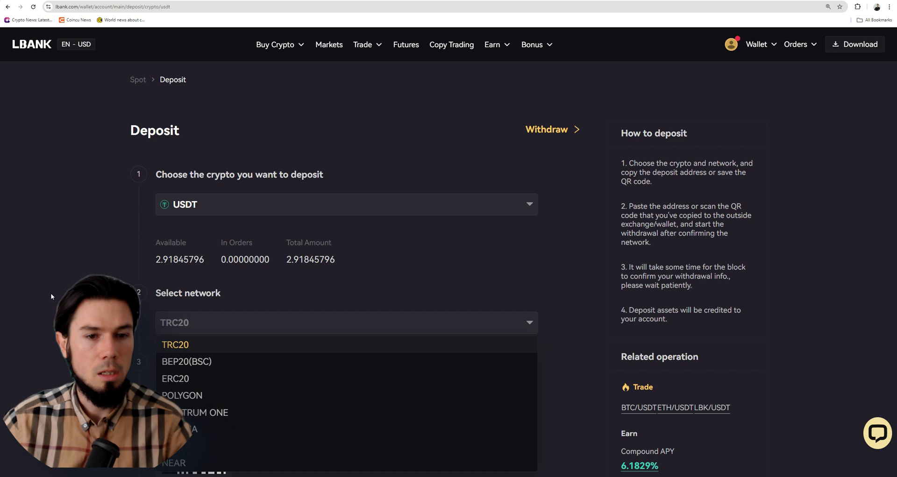
click(176, 345)
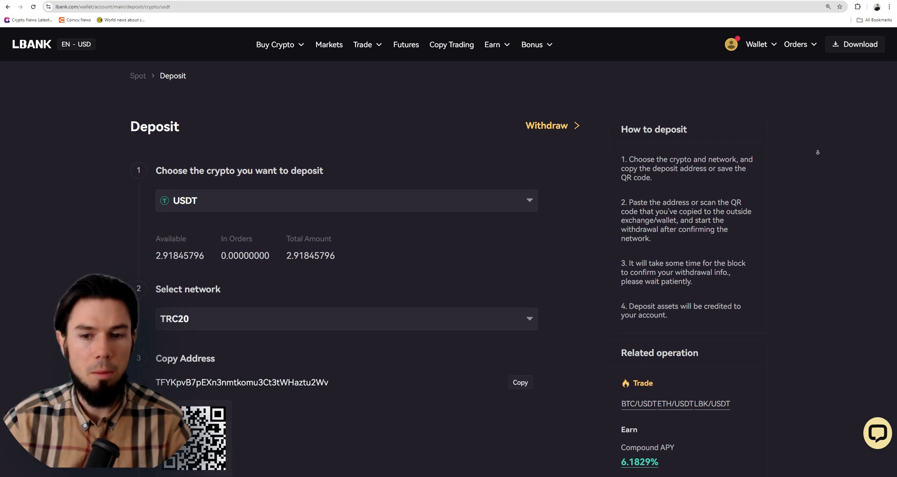
scroll(down, 3)
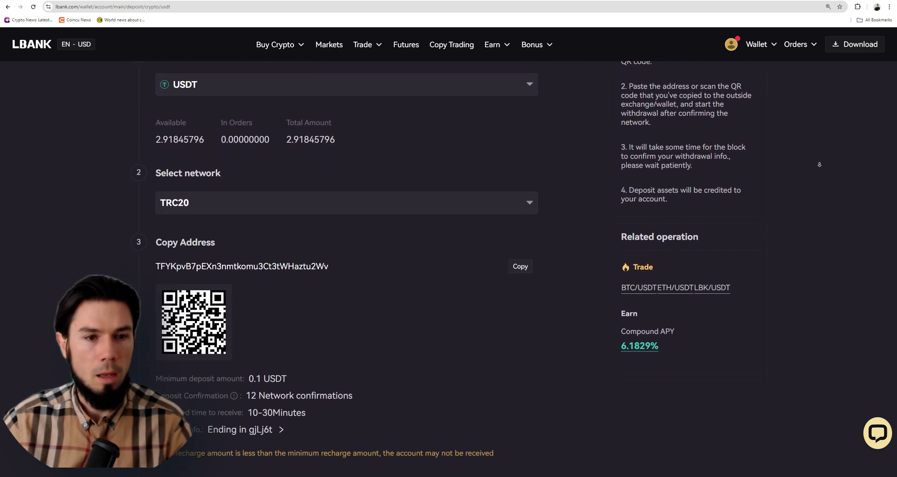
scroll(down, 3)
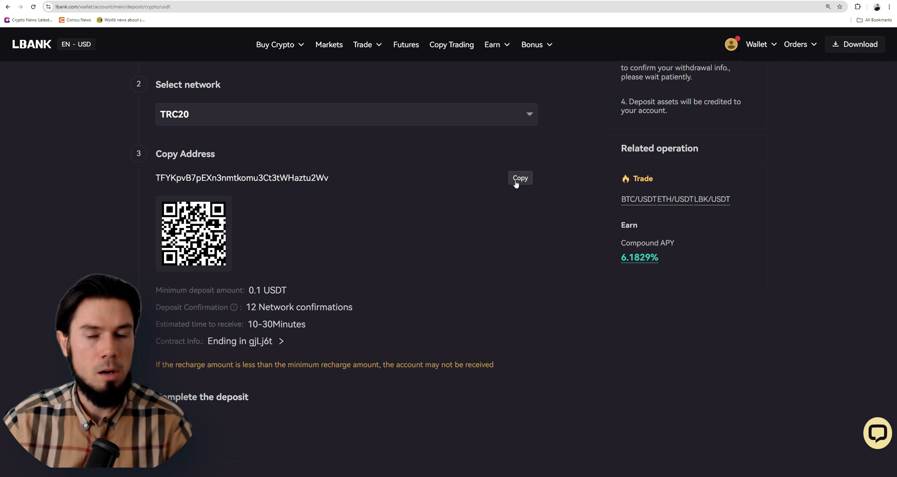
scroll(up, 3)
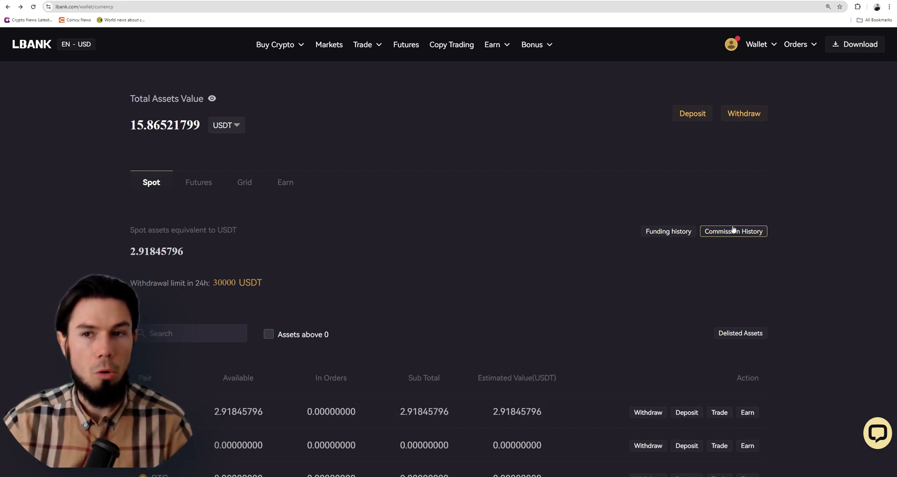
Transfer all available USDT (about 2.9184) from Spot to the Futures wallet
click(199, 182)
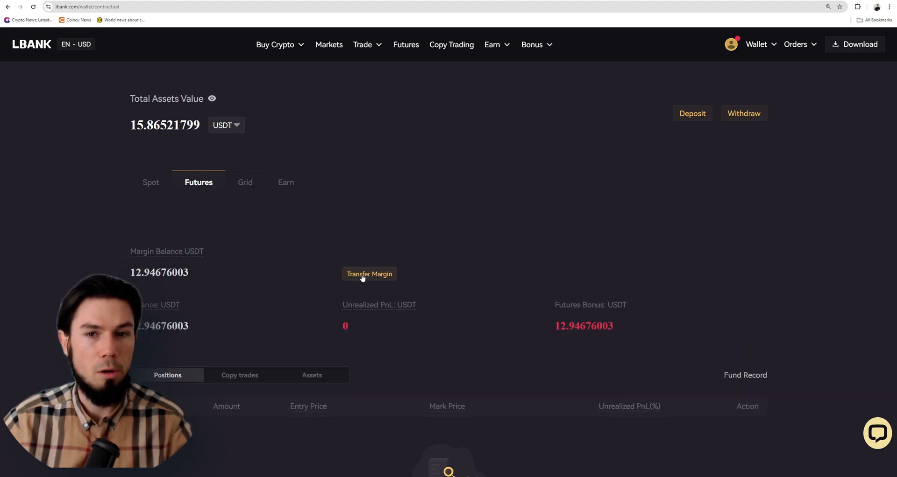
click(756, 44)
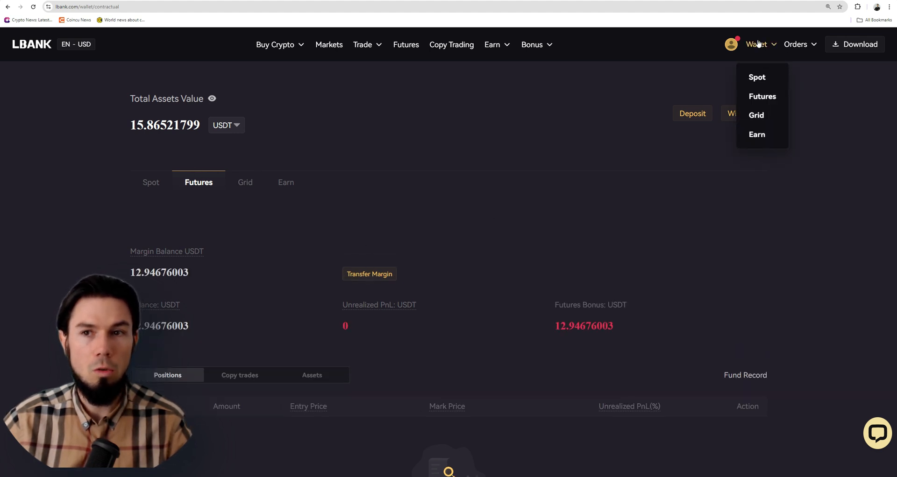
click(369, 274)
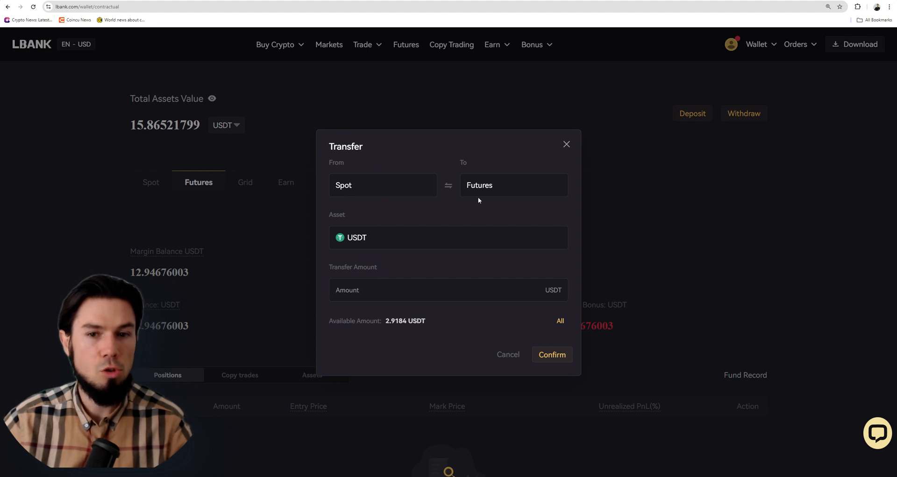
click(558, 321)
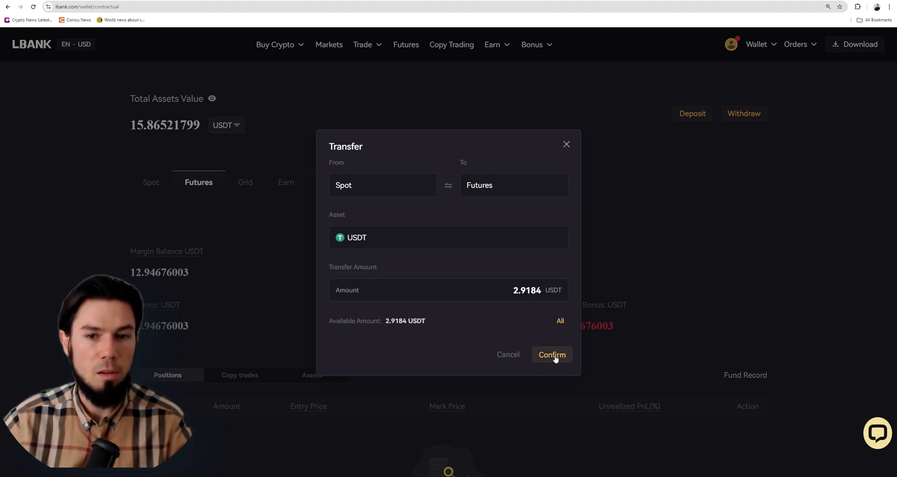
click(550, 354)
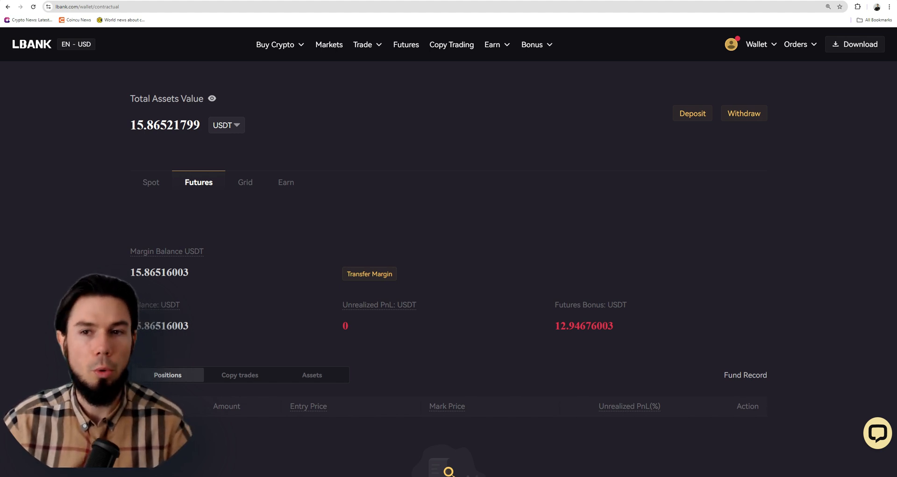
mouse_move(436, 137)
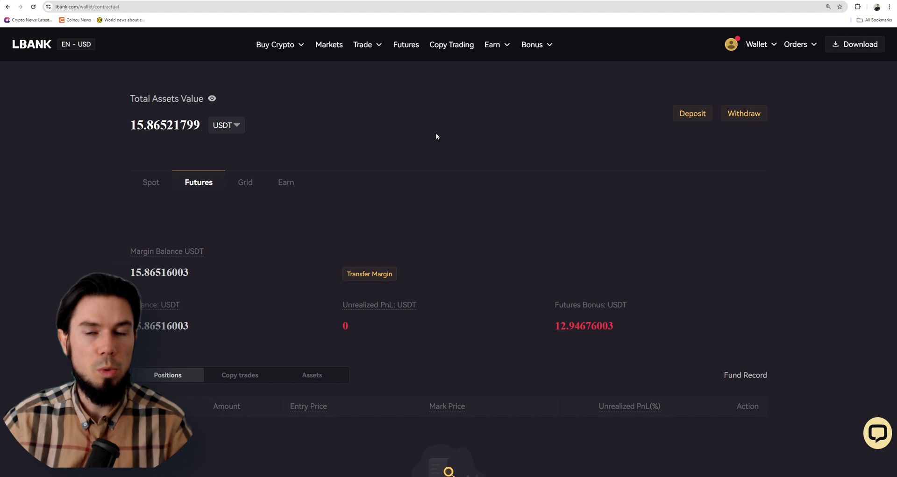
mouse_move(406, 44)
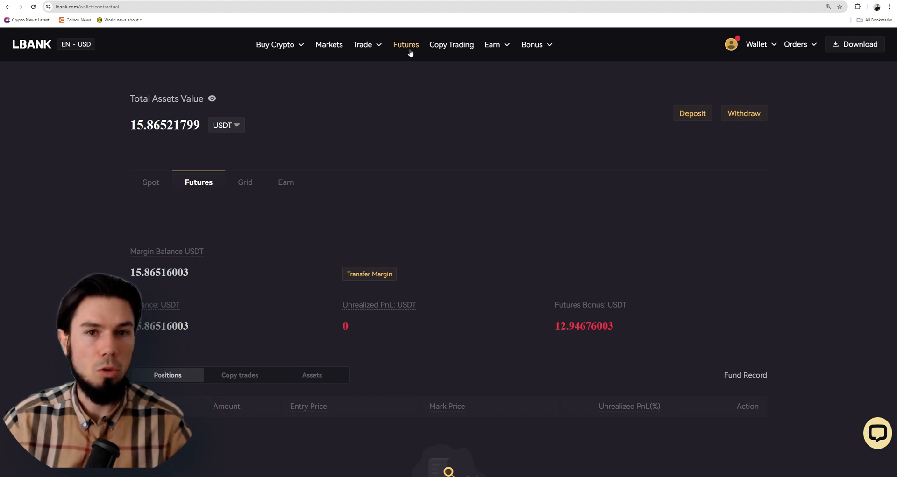
mouse_move(405, 48)
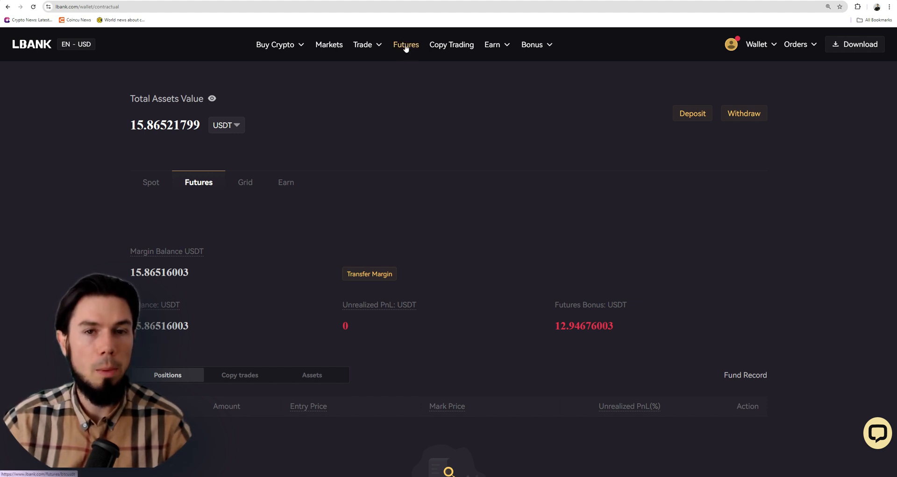
Open the BTCUSDT perpetual futures page, briefly searching the pair list for AVA
click(405, 44)
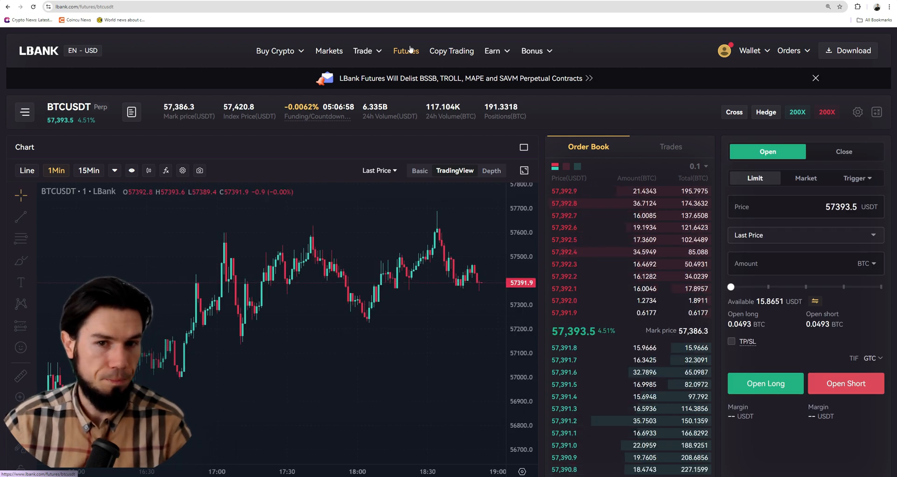
mouse_move(217, 245)
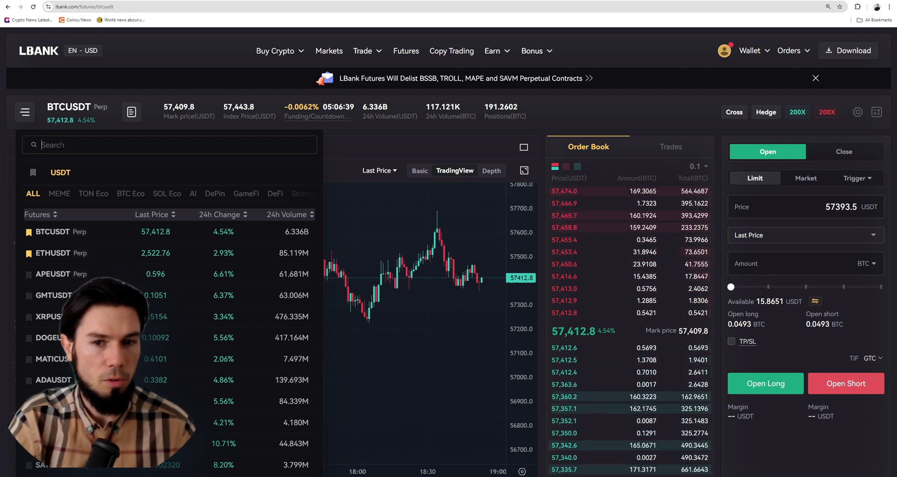
text(AVA)
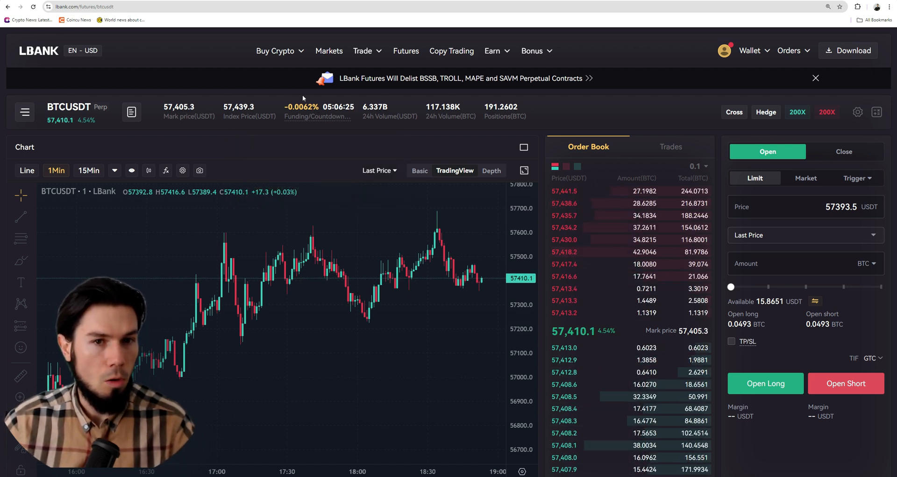
mouse_move(318, 115)
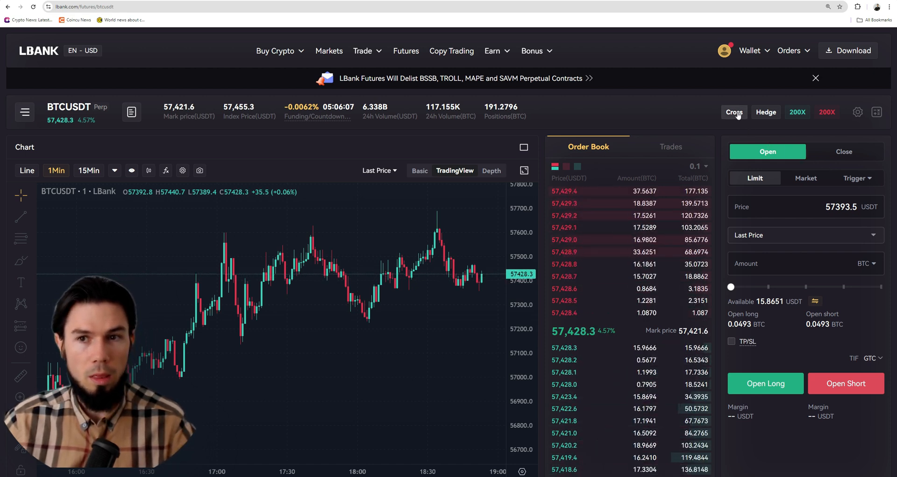
Review margin and position mode dialogs, keeping Cross and Hedge, then show trading preferences
click(734, 112)
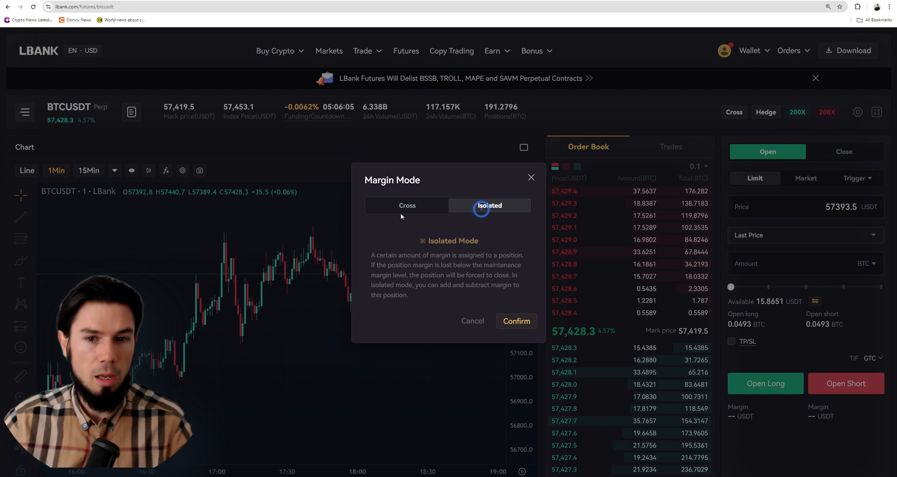
click(406, 210)
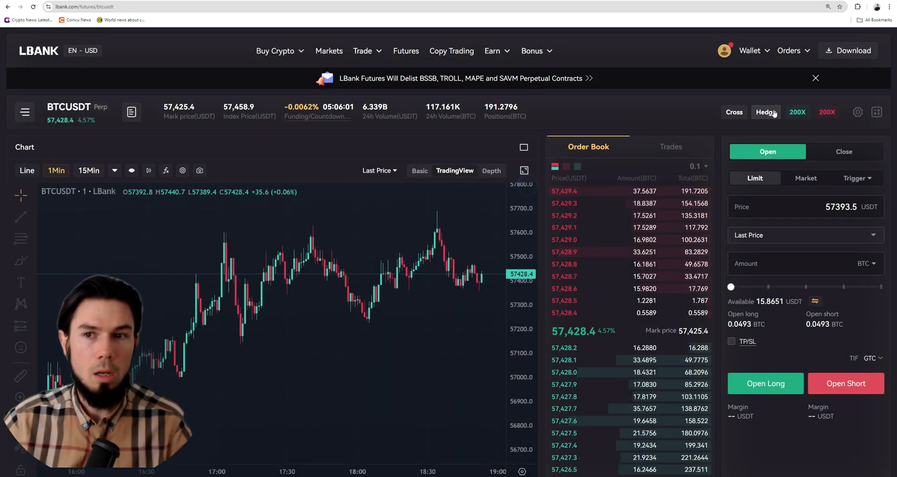
click(765, 112)
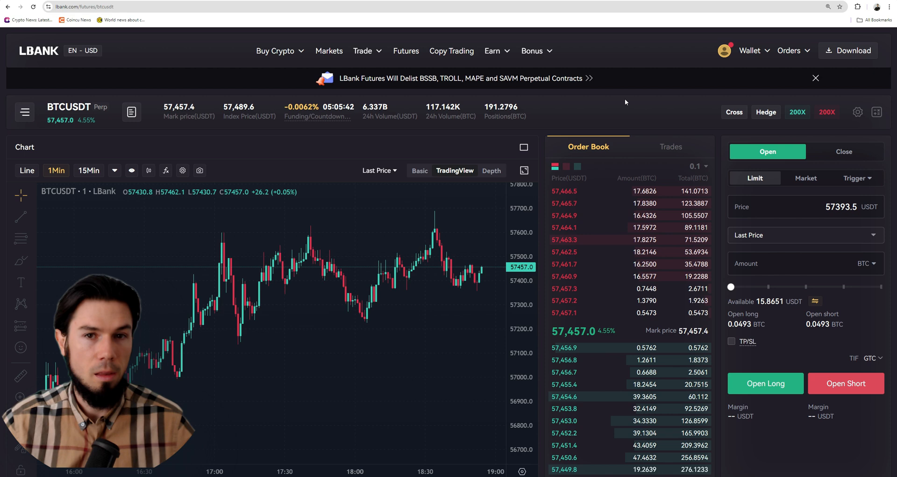
click(765, 112)
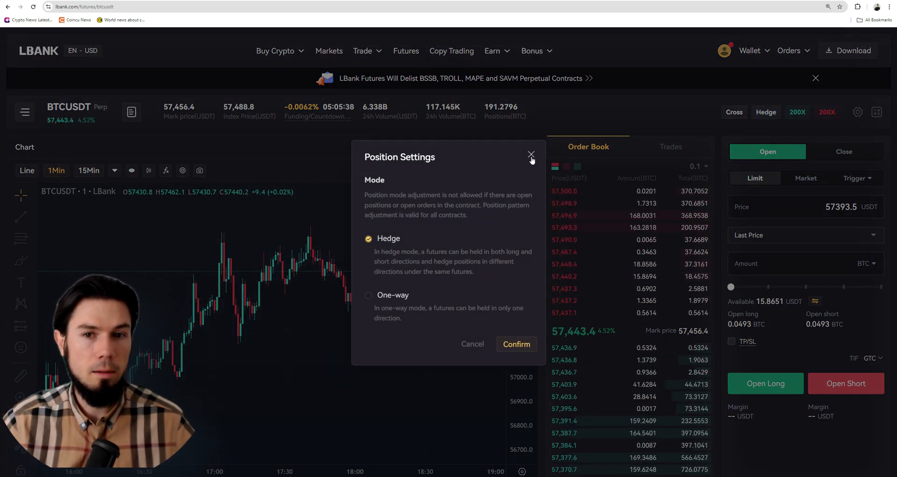
click(530, 155)
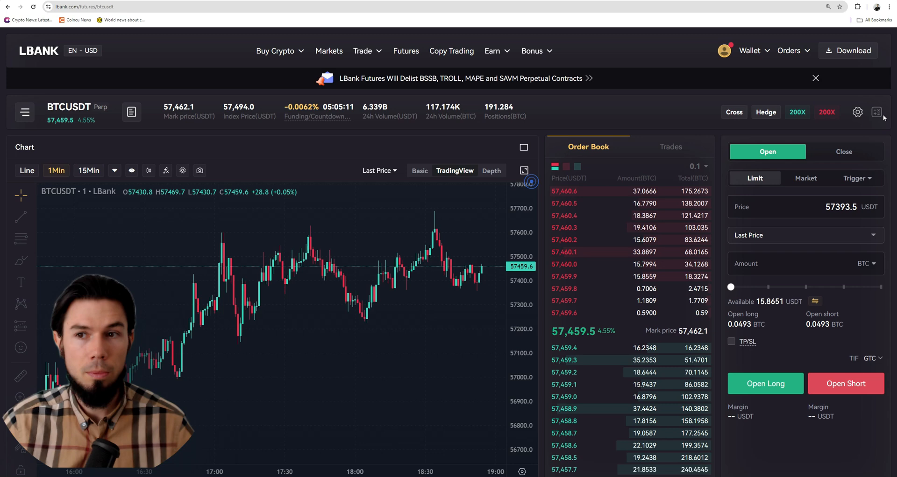
click(858, 112)
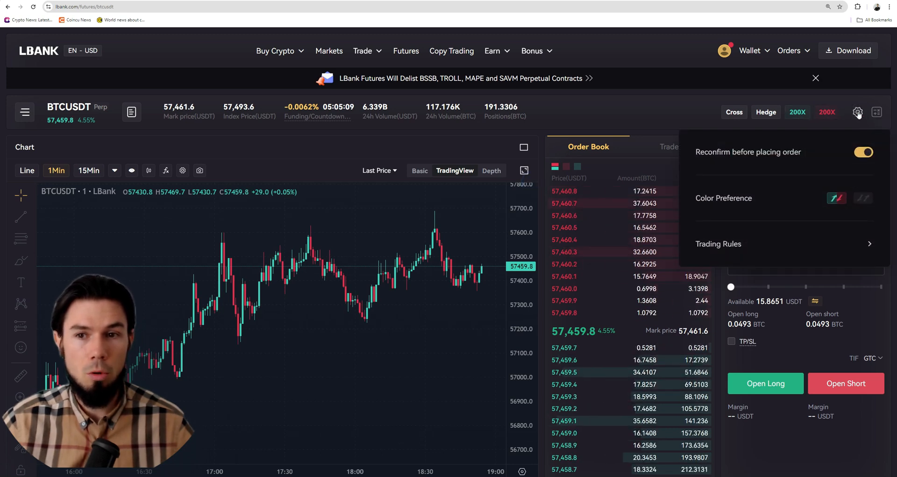
Calculate a 200X trade in USDT entering at 50000 and exiting at 60000
click(877, 112)
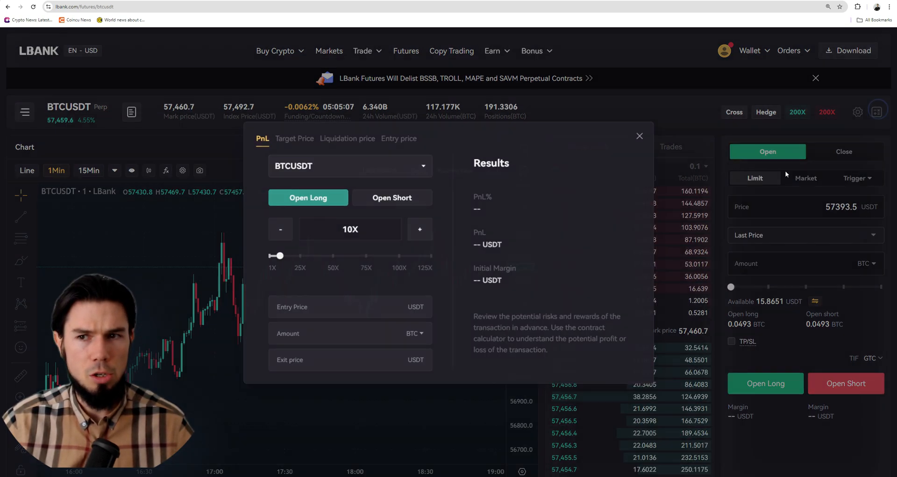
drag(278, 256, 428, 255)
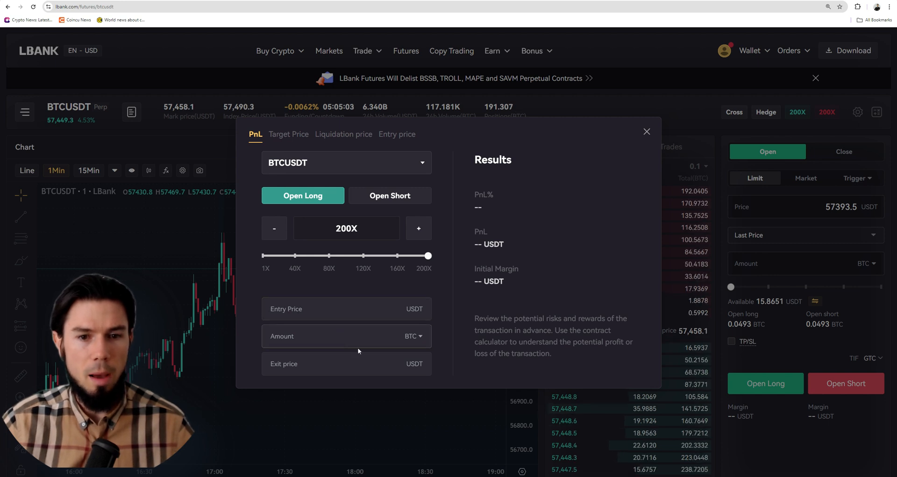
click(413, 337)
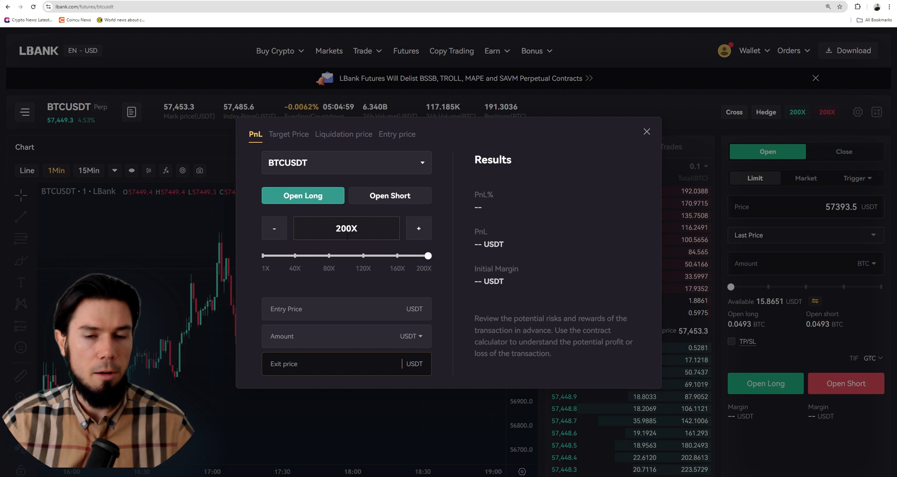
click(326, 309)
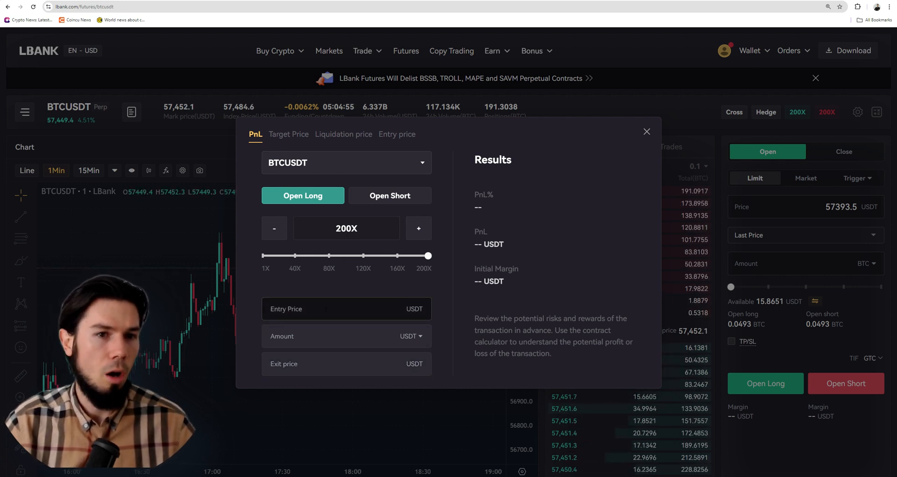
text(50000)
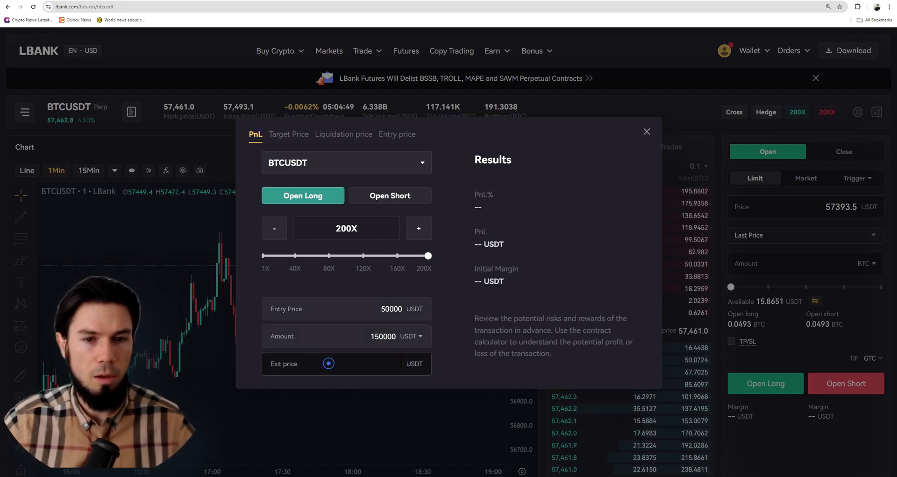
text(60000)
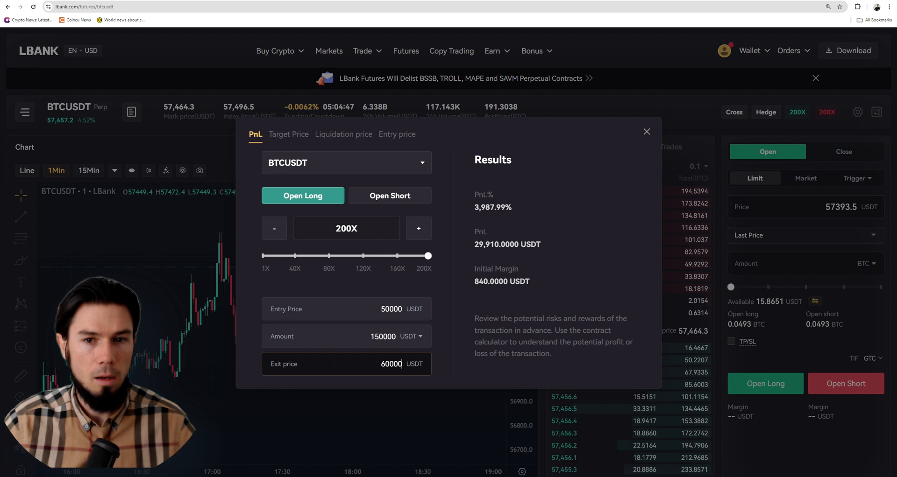
Drop calculator leverage to 5X, view Target and Liquidation results, and close it
drag(428, 255, 267, 256)
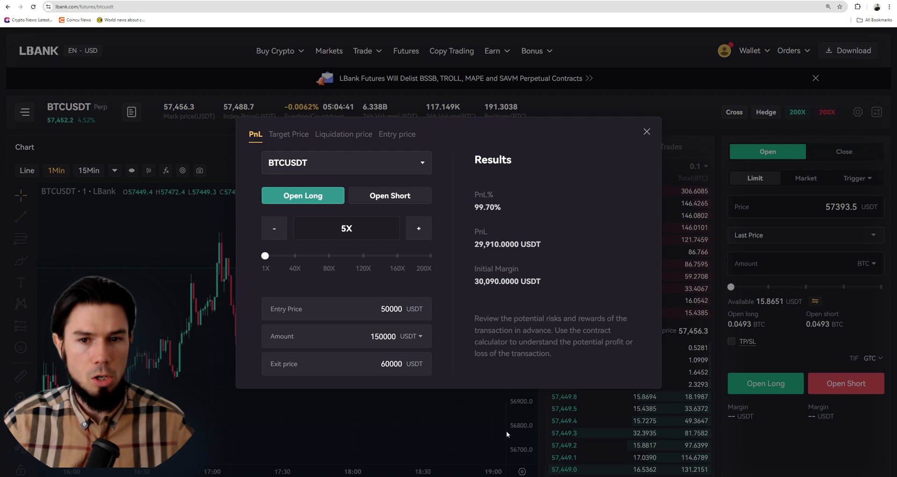
mouse_move(516, 203)
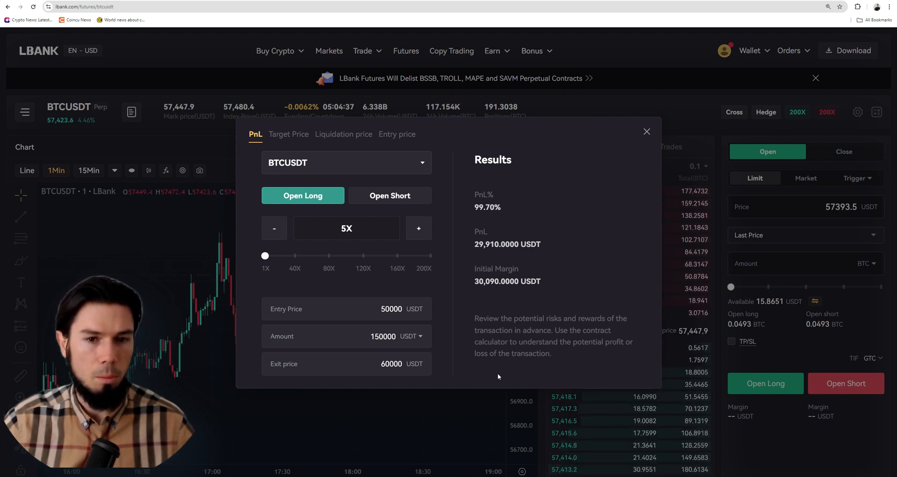
mouse_move(400, 193)
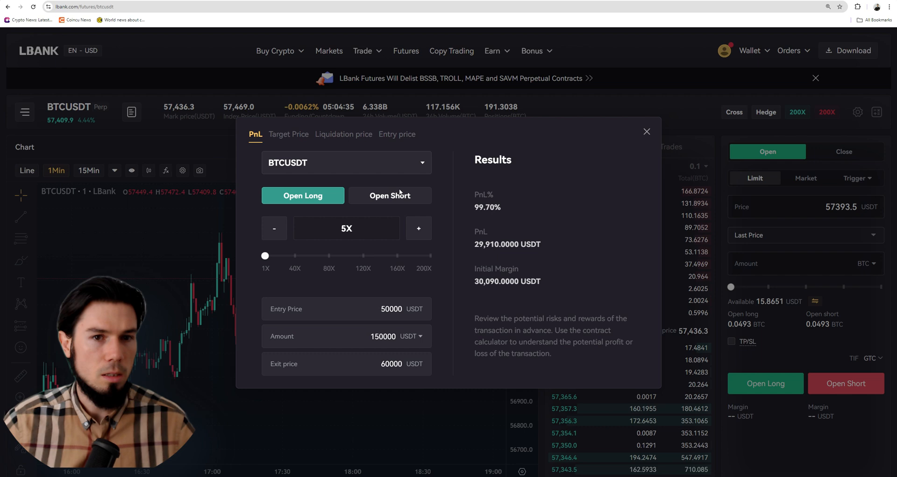
click(288, 146)
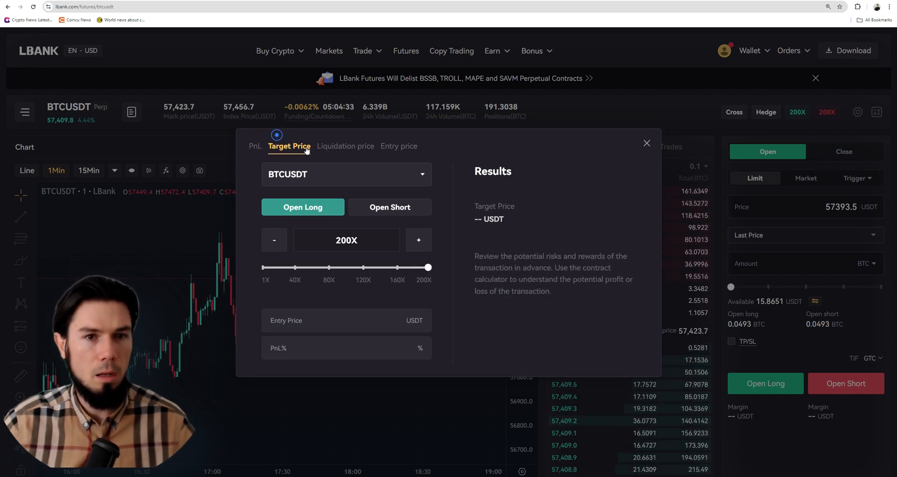
click(344, 145)
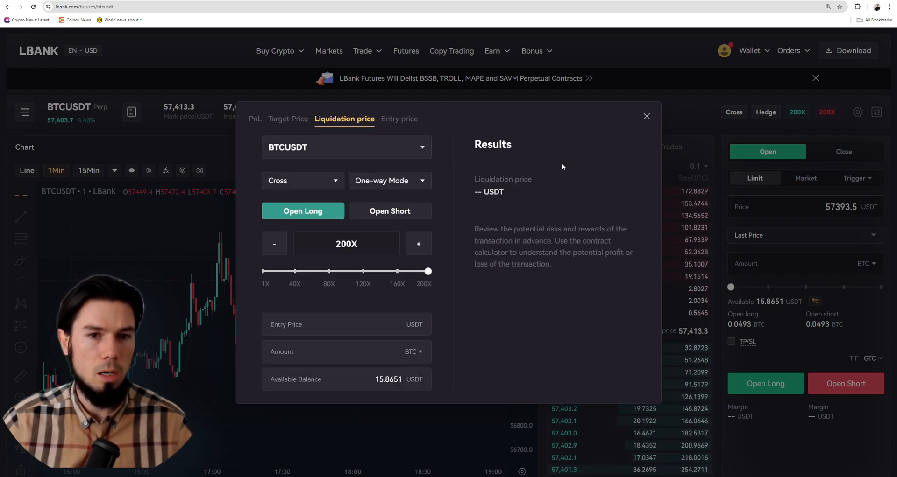
click(646, 116)
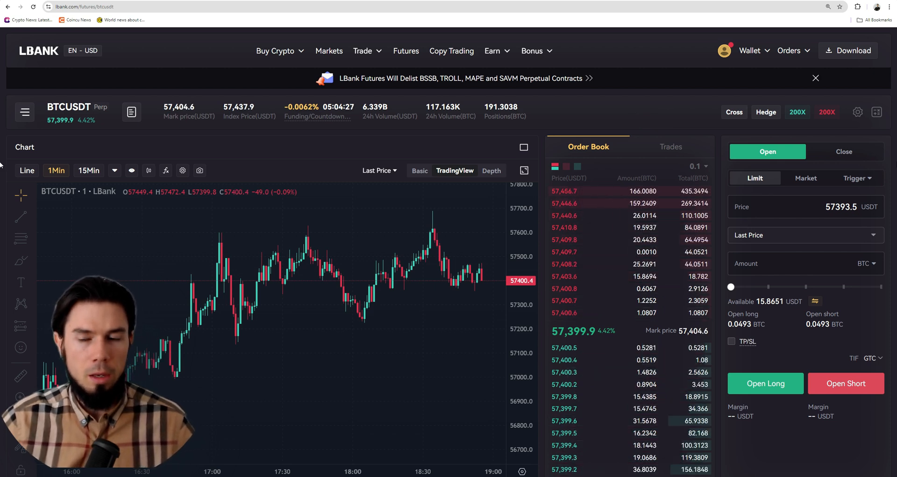
Toggle Close/Open and Limit/Market, leaving the form on a Market open order
click(844, 151)
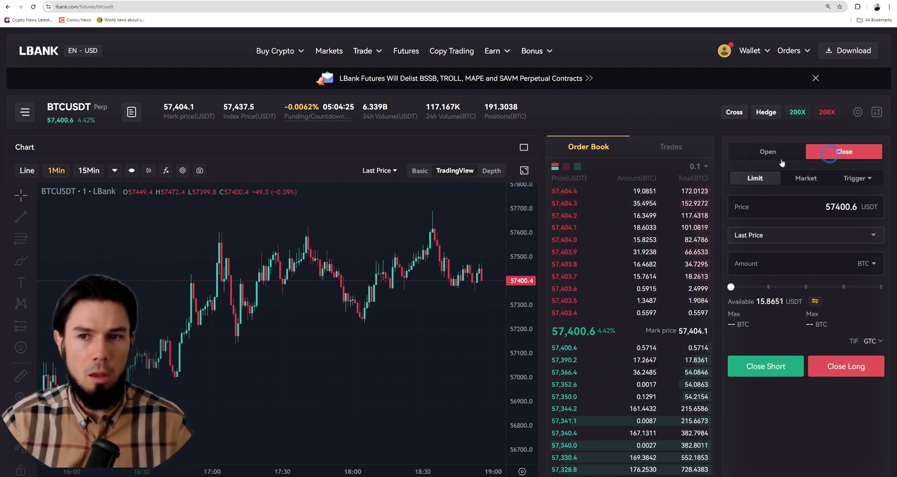
click(768, 151)
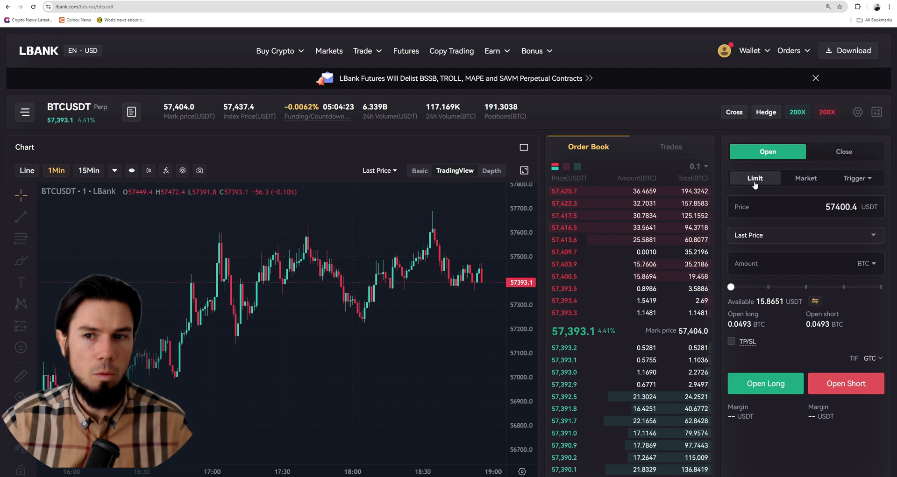
click(806, 178)
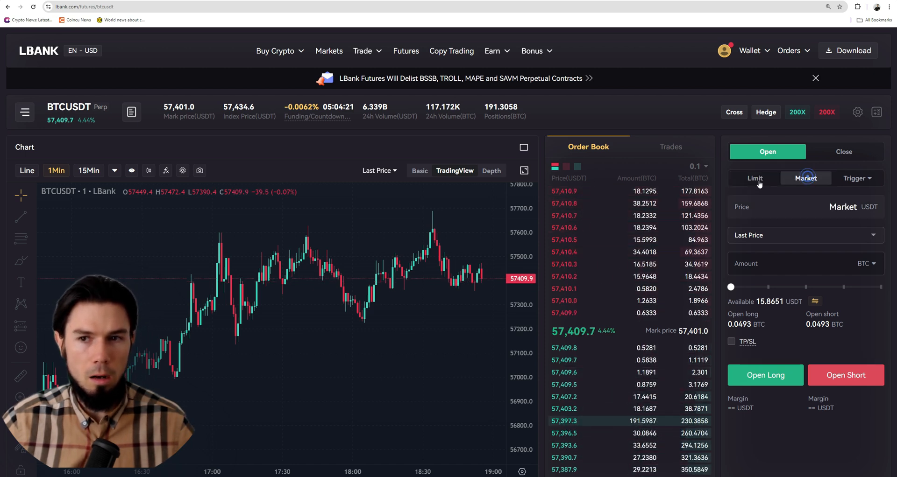
click(754, 178)
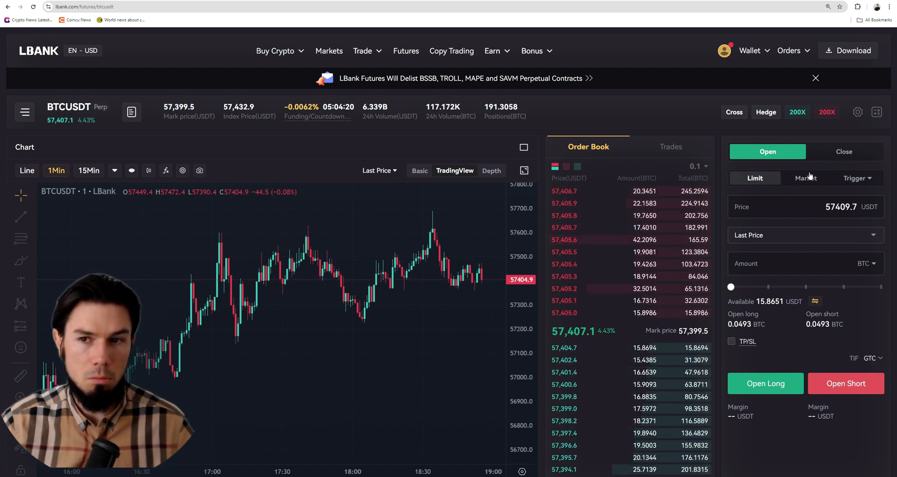
click(806, 178)
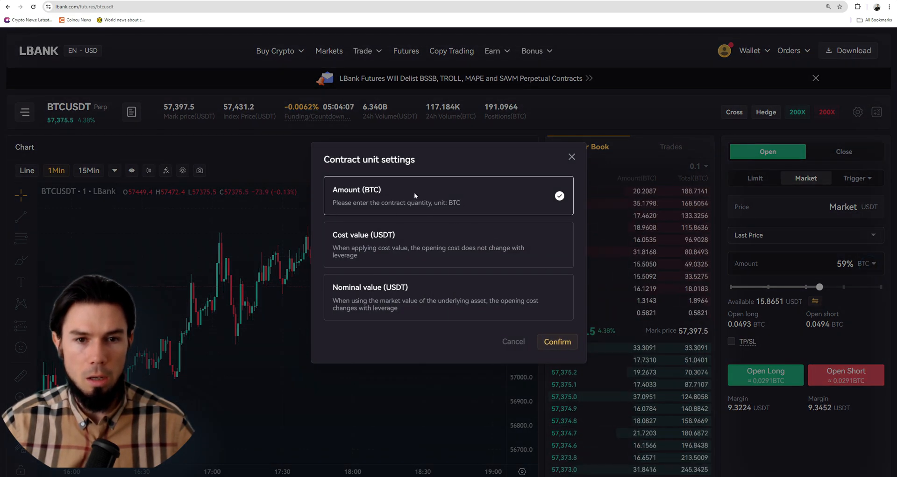
Size the market order around 58% and set the unit to nominal value in USDT
click(449, 244)
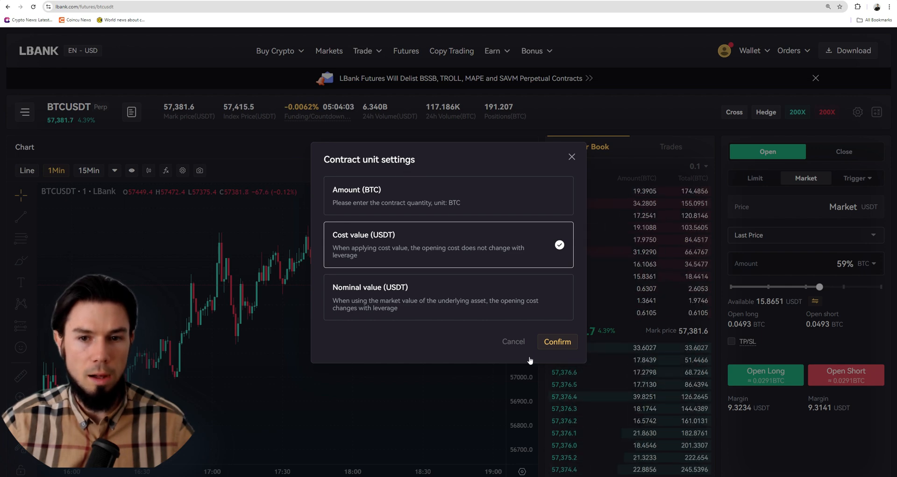
click(555, 342)
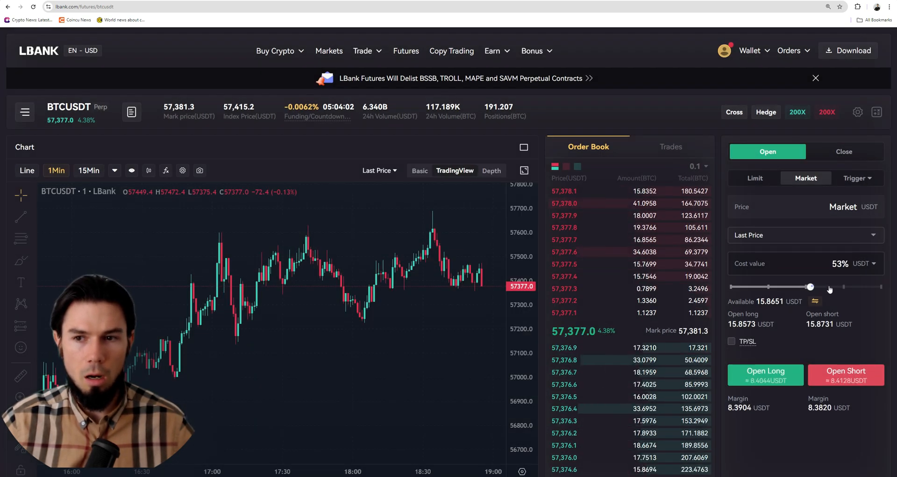
drag(810, 288, 818, 288)
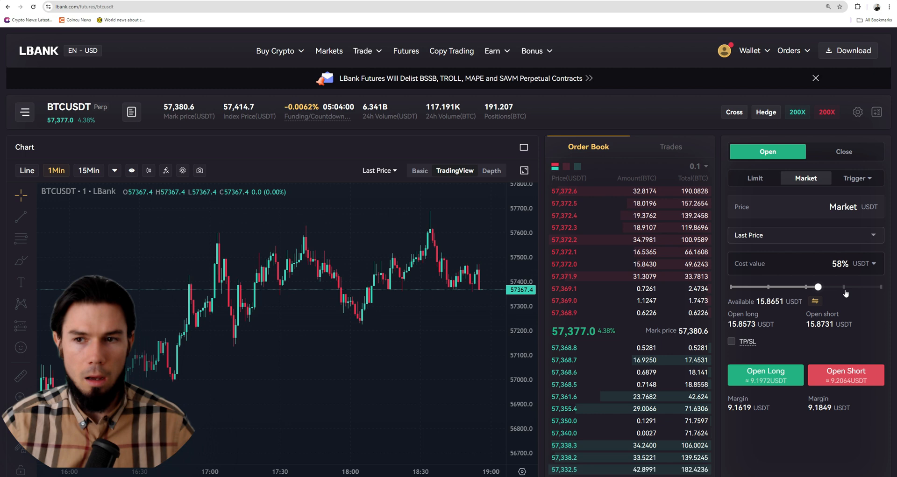
click(865, 264)
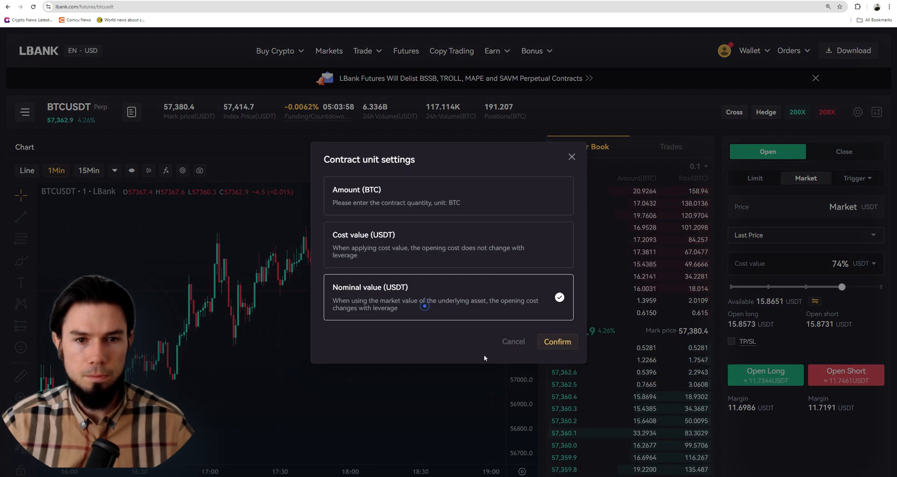
click(556, 342)
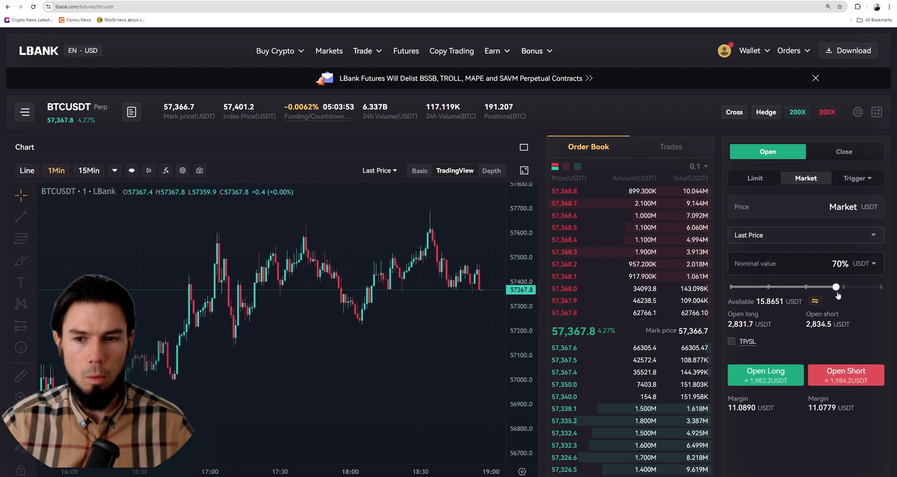
mouse_move(799, 444)
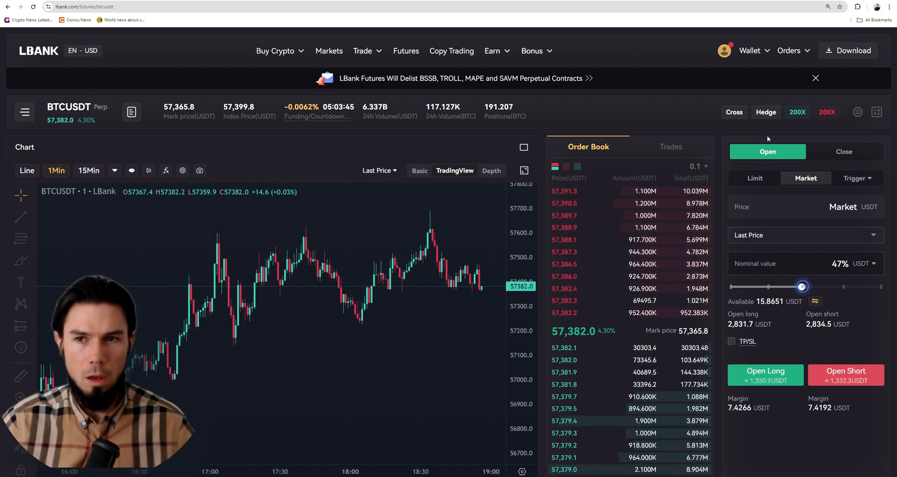
Lower the long-side leverage to 40X
click(796, 113)
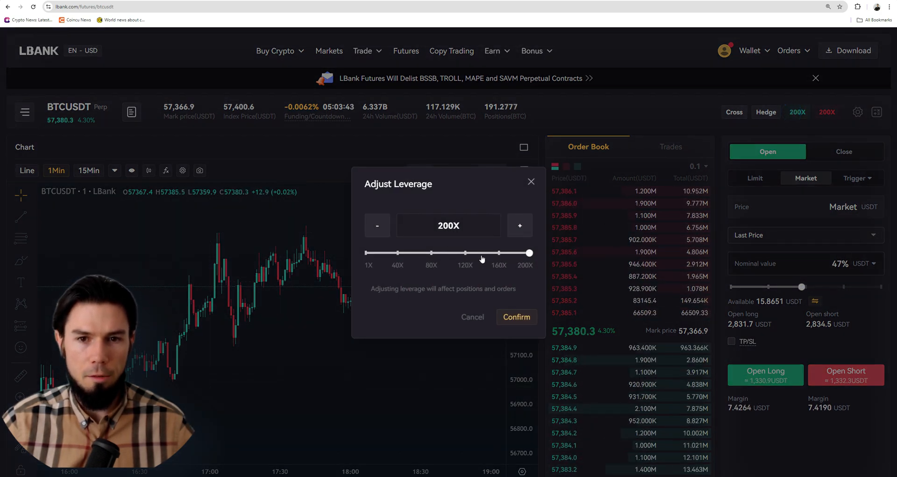
drag(529, 252, 399, 252)
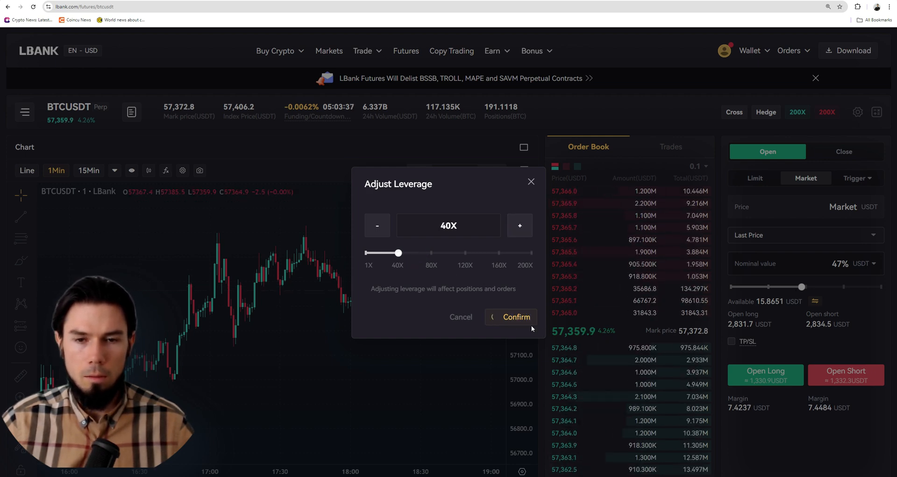
click(515, 317)
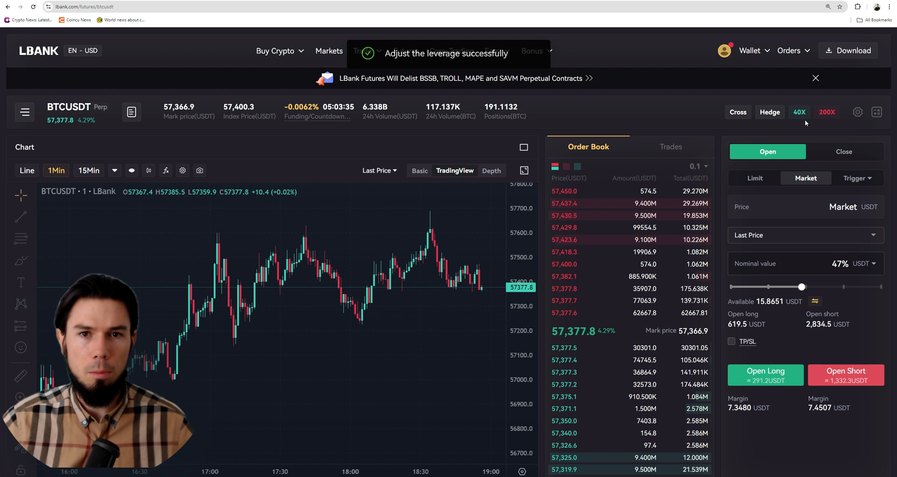
Reopen the long-side leverage setting and raise it to 100X
click(800, 112)
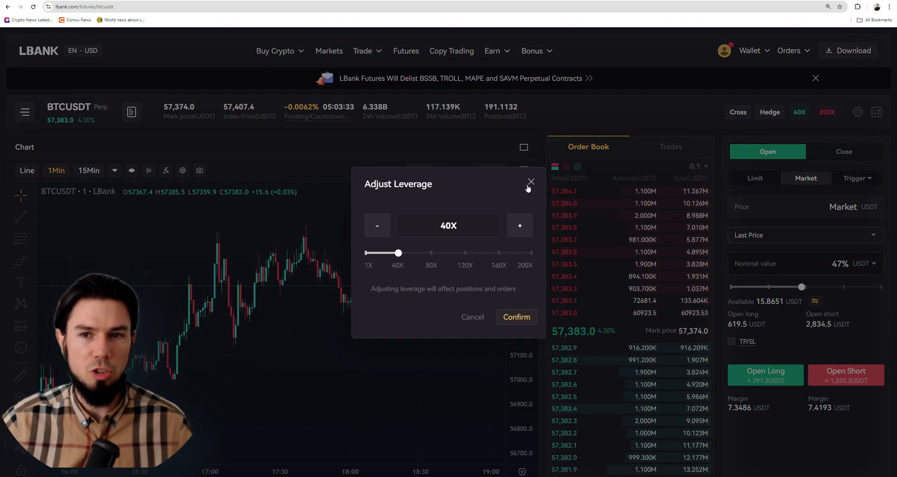
click(531, 182)
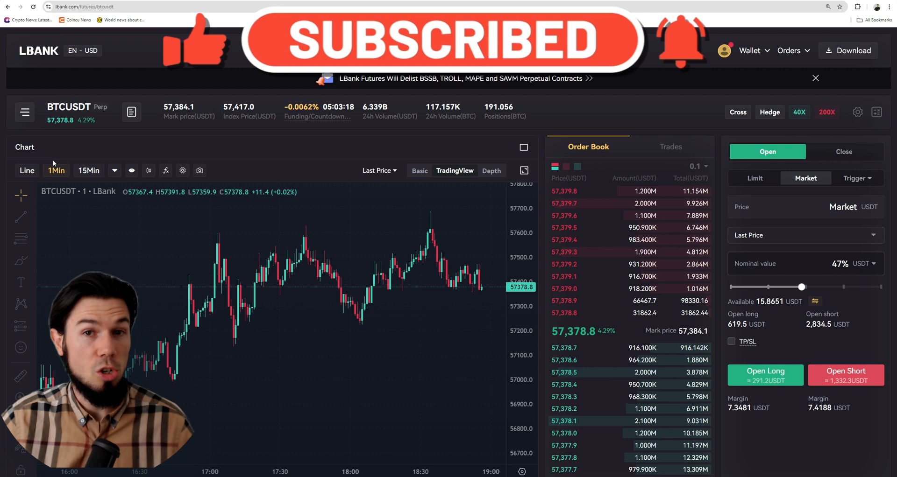
click(798, 112)
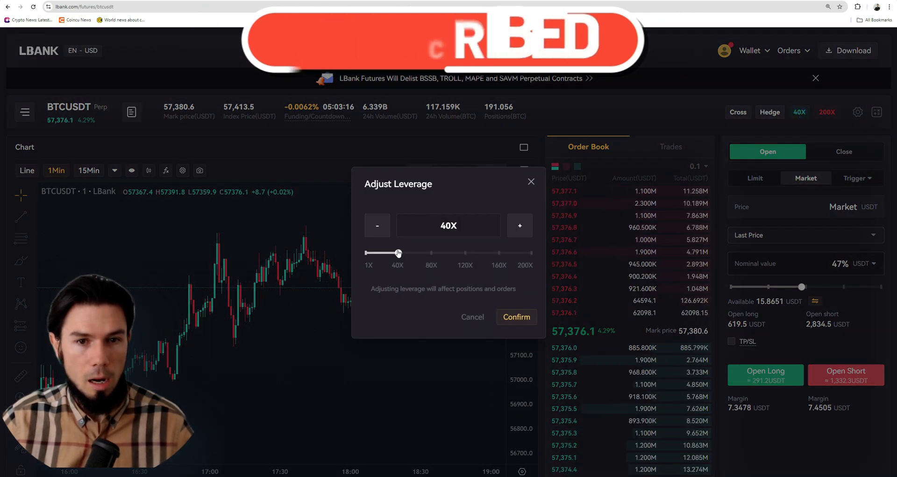
drag(399, 253, 448, 254)
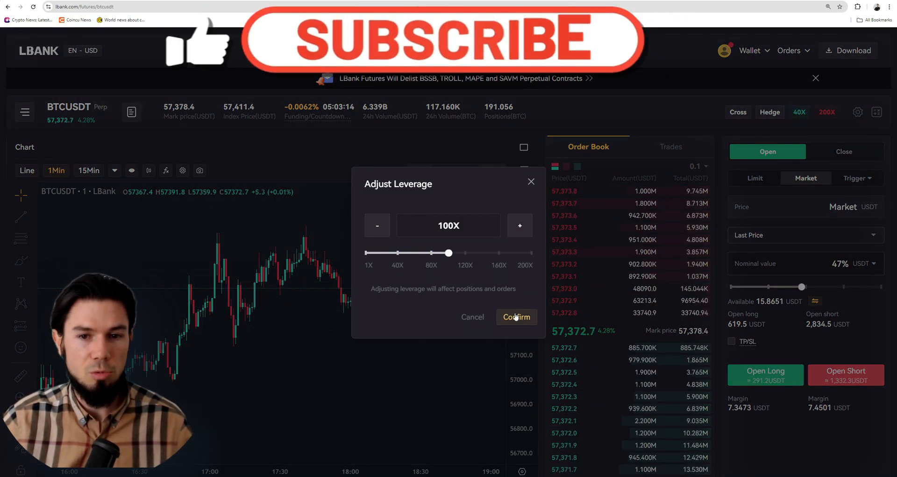
click(516, 317)
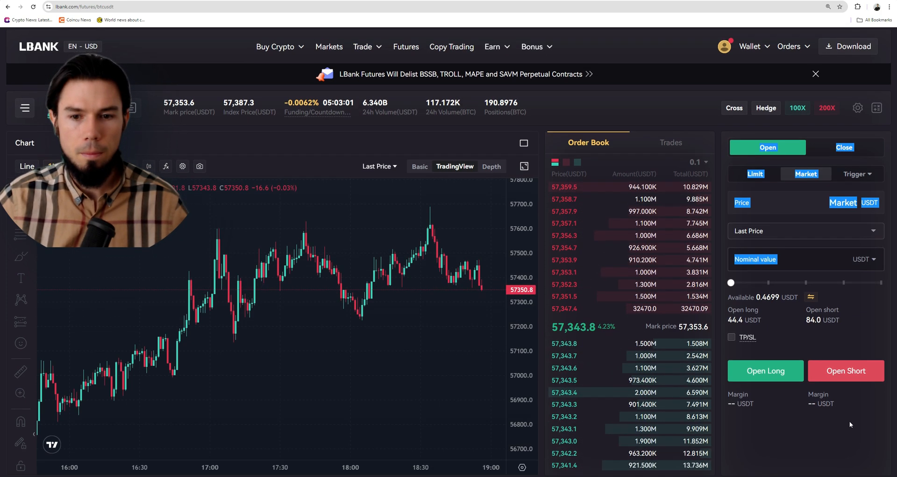
Scroll to Positions to view the 200X cross short at entry 57,352.7
scroll(down, 3)
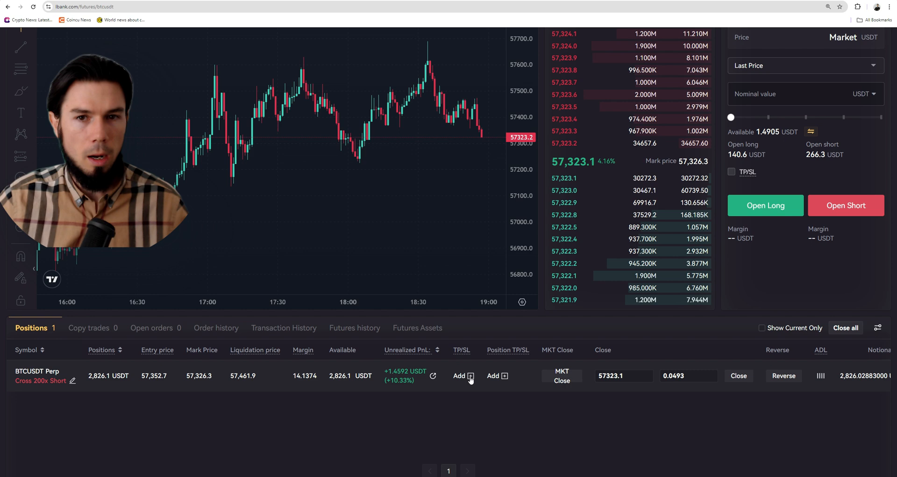
Set take-profit 57010 and stop-loss 57440 on the 0.0493 BTC short
click(463, 376)
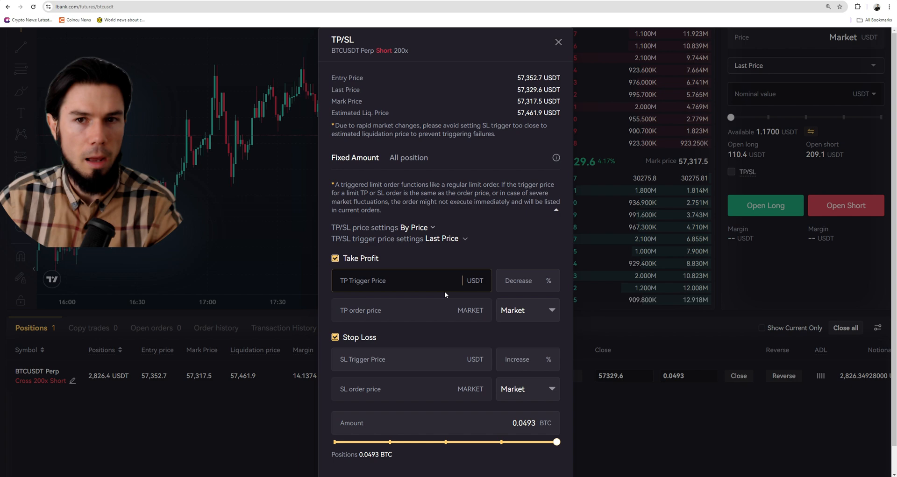
click(558, 42)
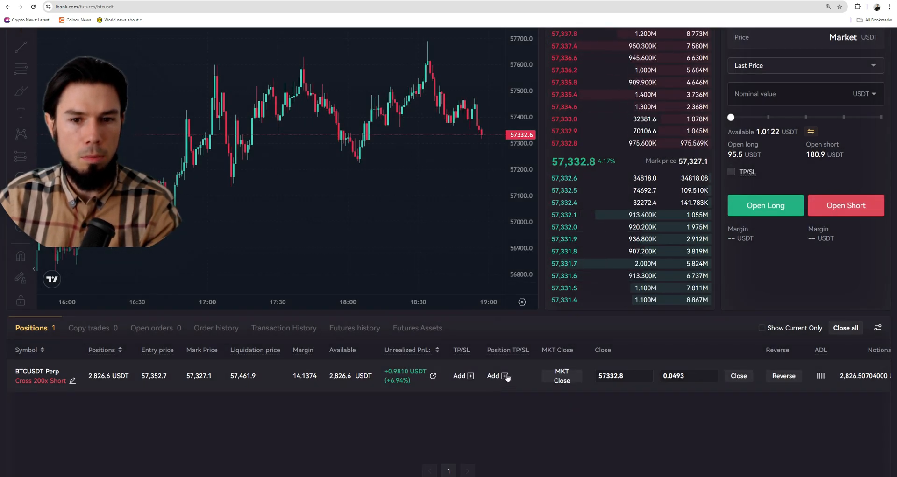
click(493, 376)
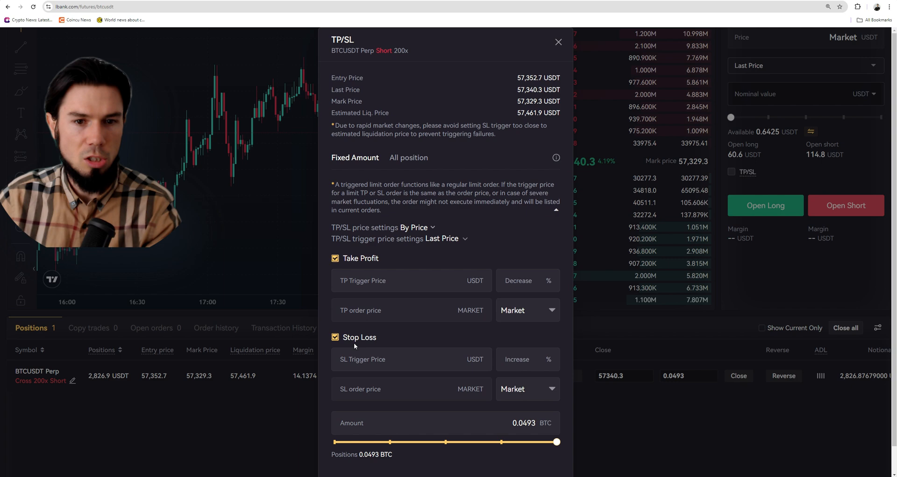
click(558, 41)
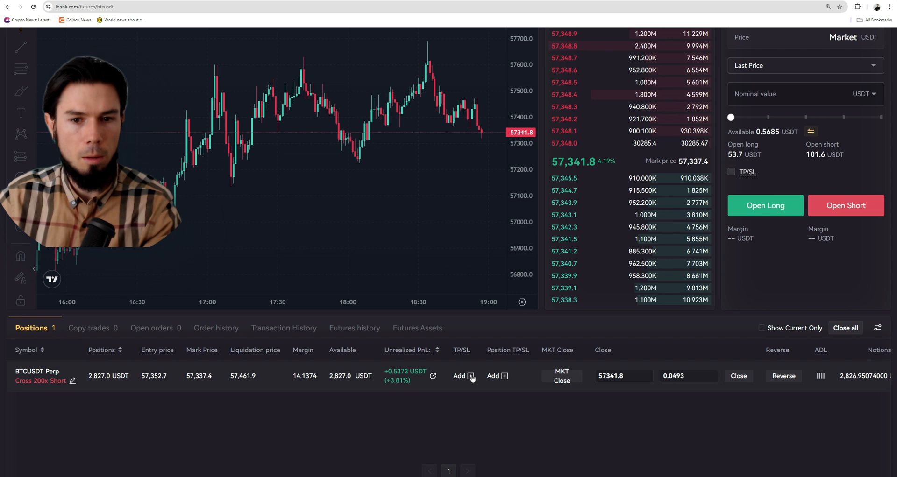
click(458, 376)
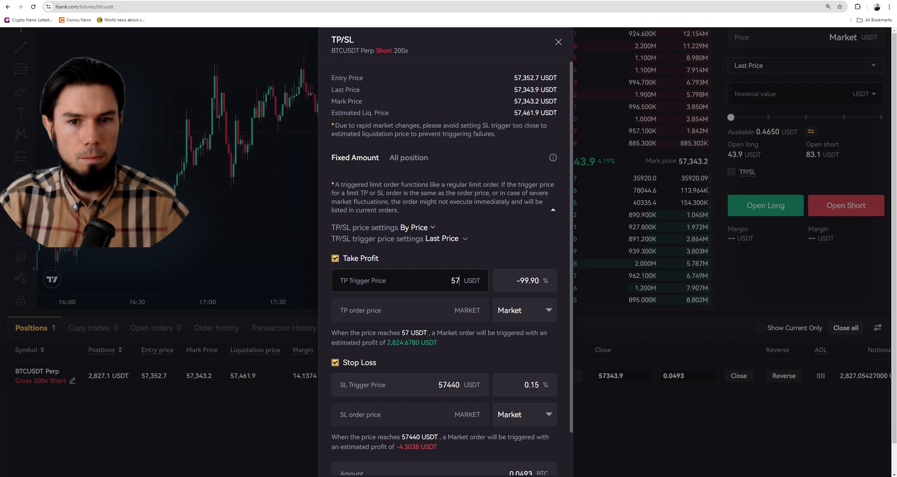
text(57010)
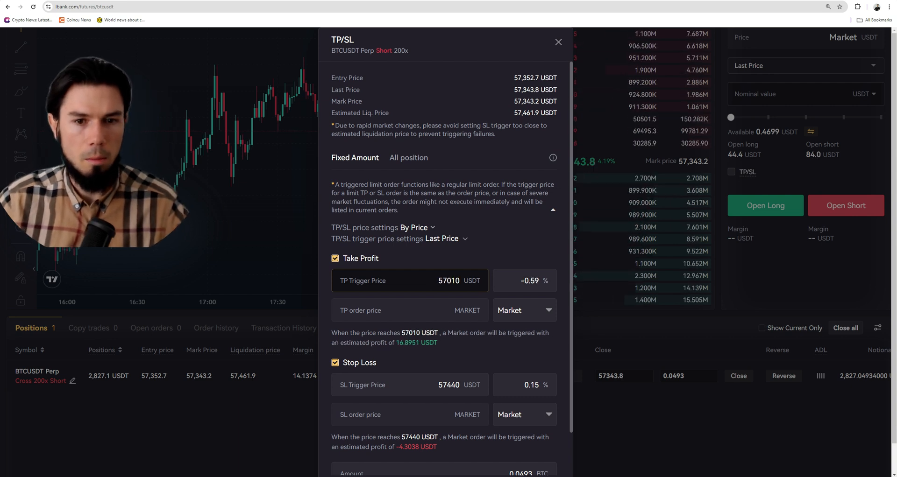
scroll(down, 3)
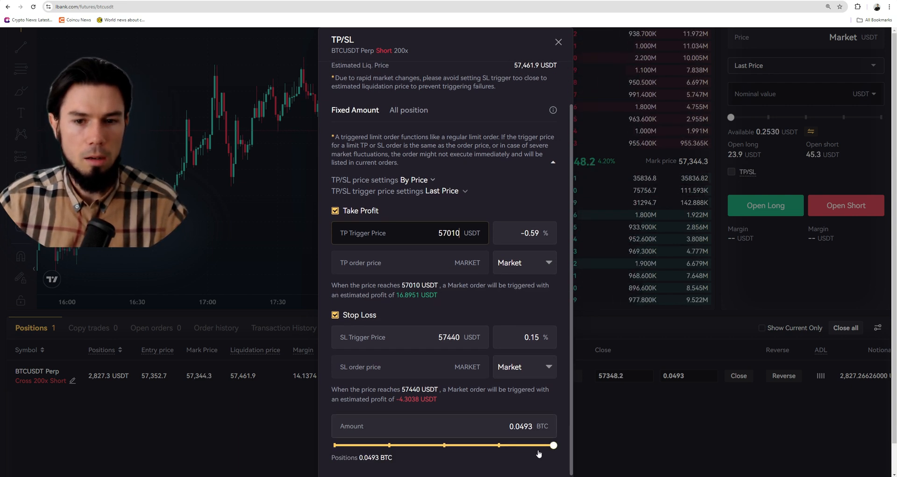
scroll(down, 3)
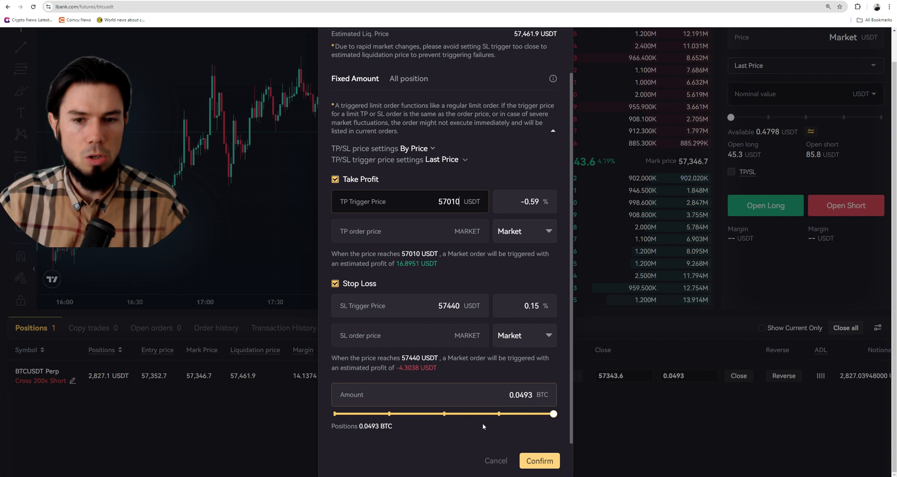
click(538, 461)
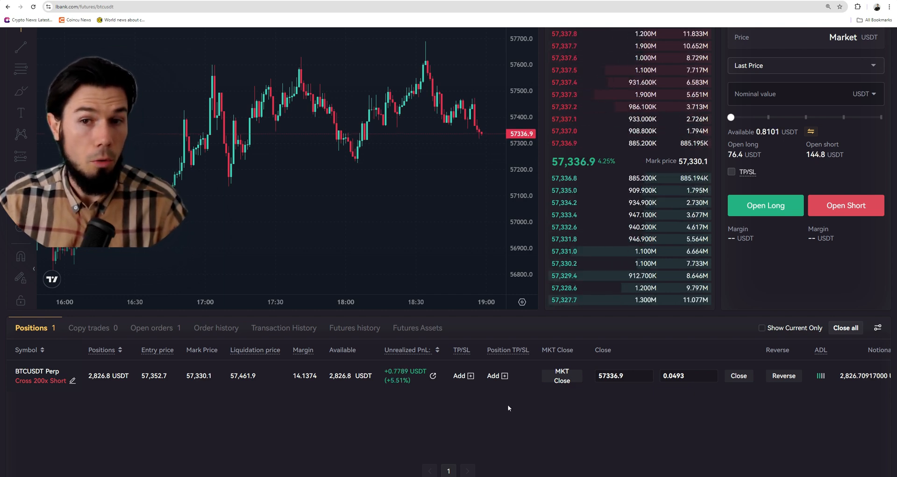
click(151, 328)
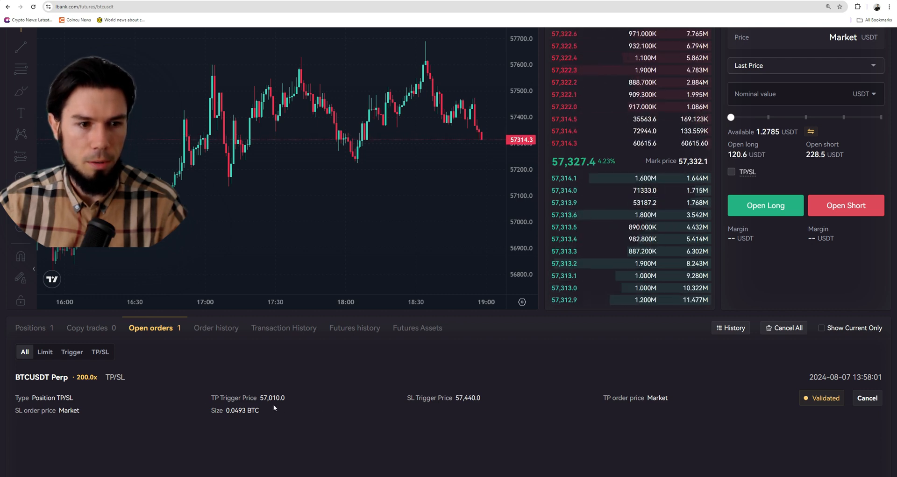
mouse_move(308, 402)
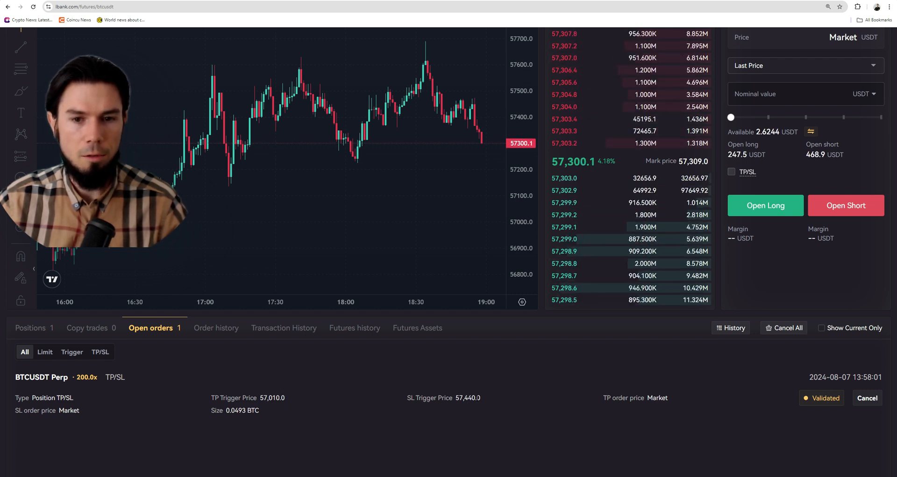
click(30, 328)
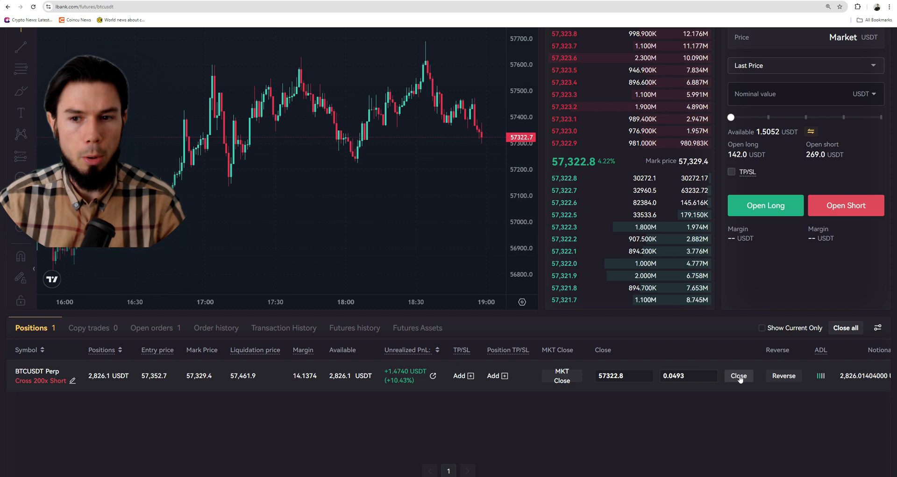
Enter 57199.1 as the short position's close price, keeping the full 0.0493 BTC amount
click(622, 376)
text(57199.1)
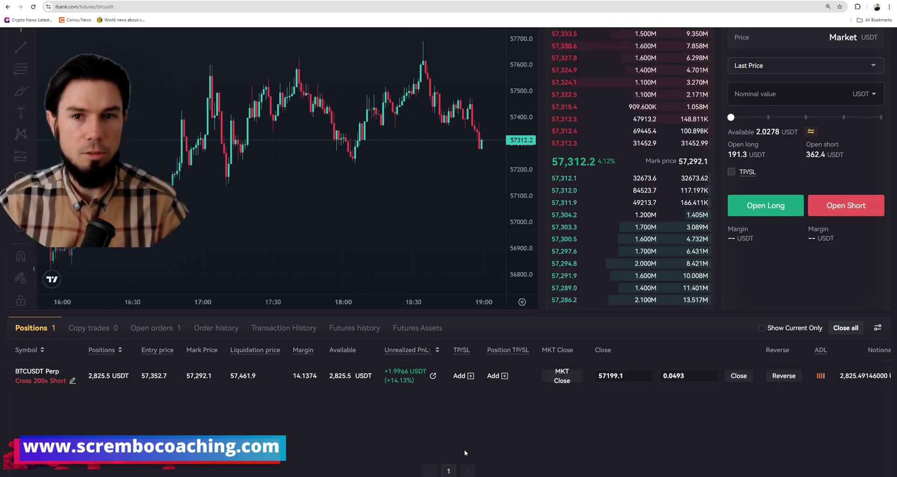
mouse_move(340, 429)
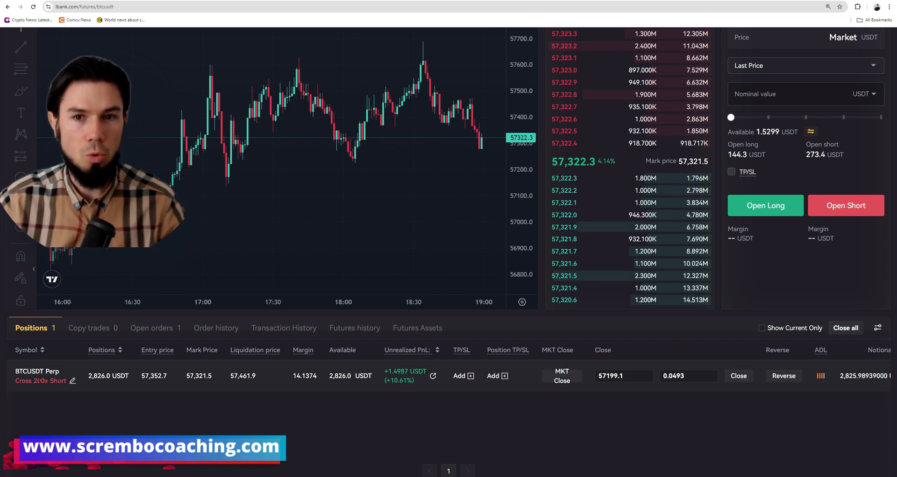
scroll(up, 3)
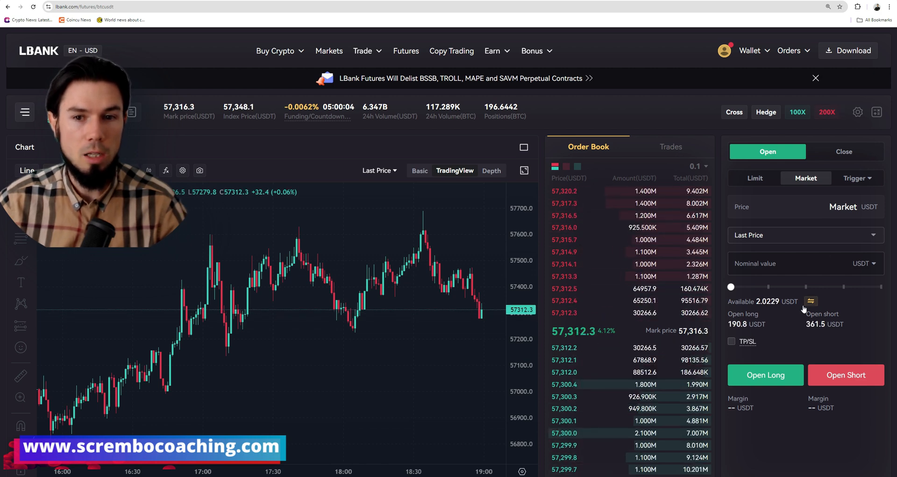
scroll(down, 3)
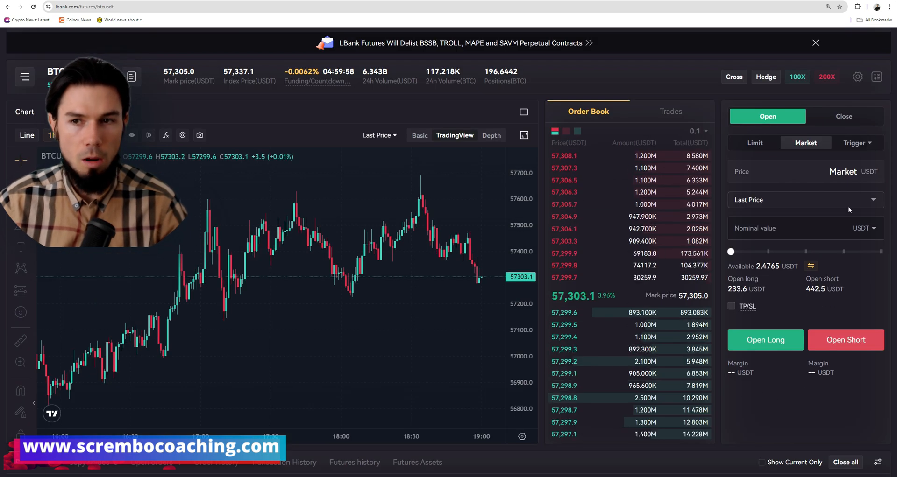
click(815, 42)
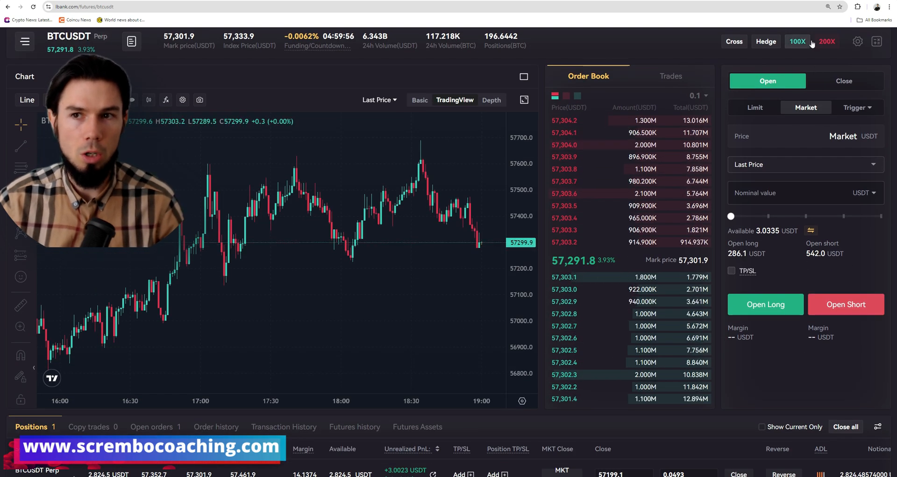